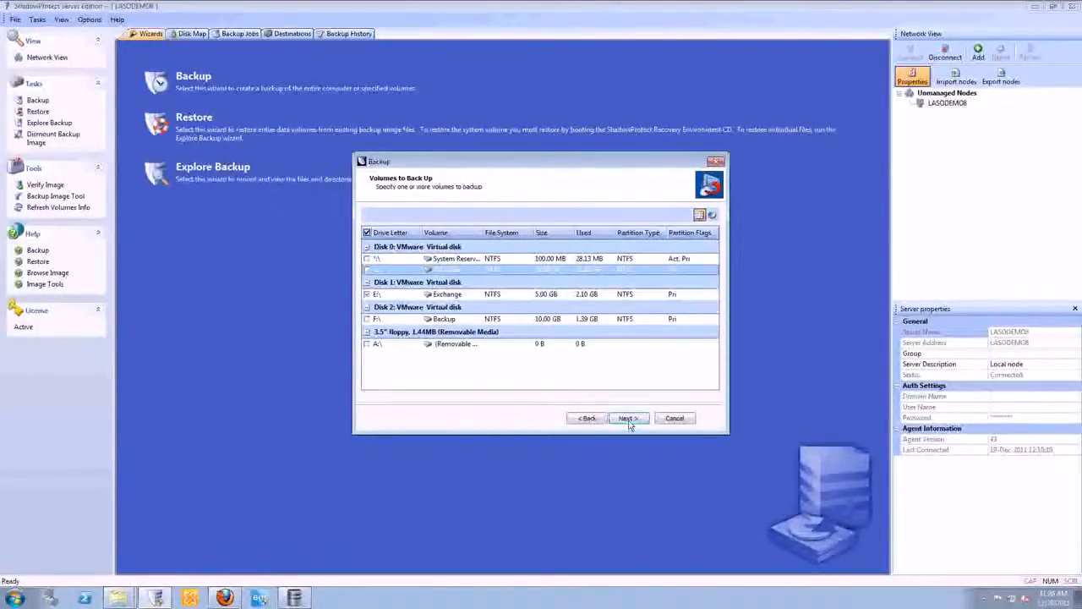
Confirm the Exchange volume, choose the network backup destination and advance to the schedule page
left_click(627, 418)
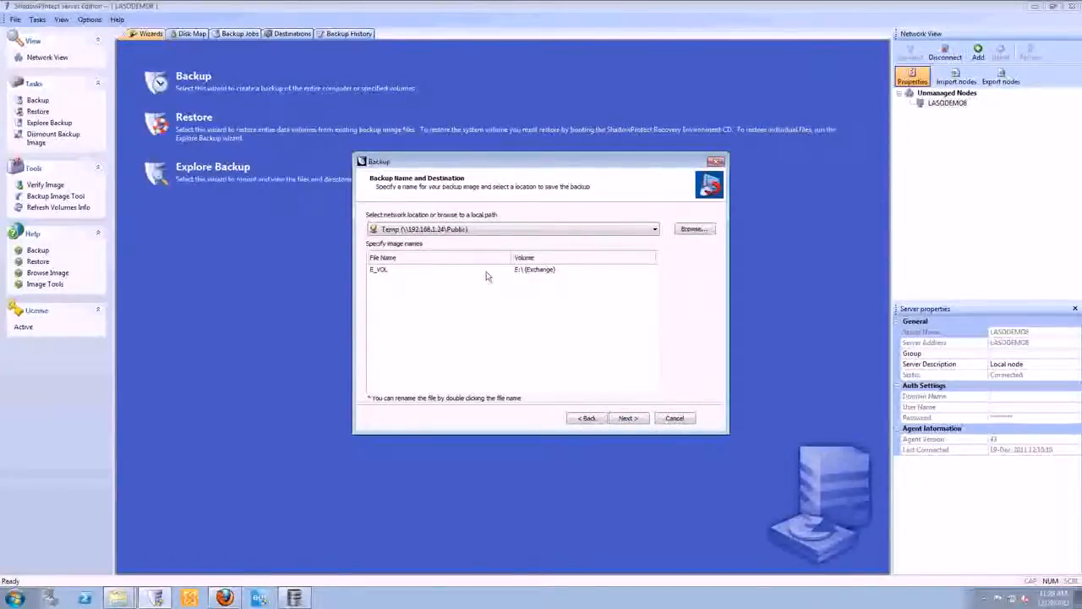
mouse_move(507, 244)
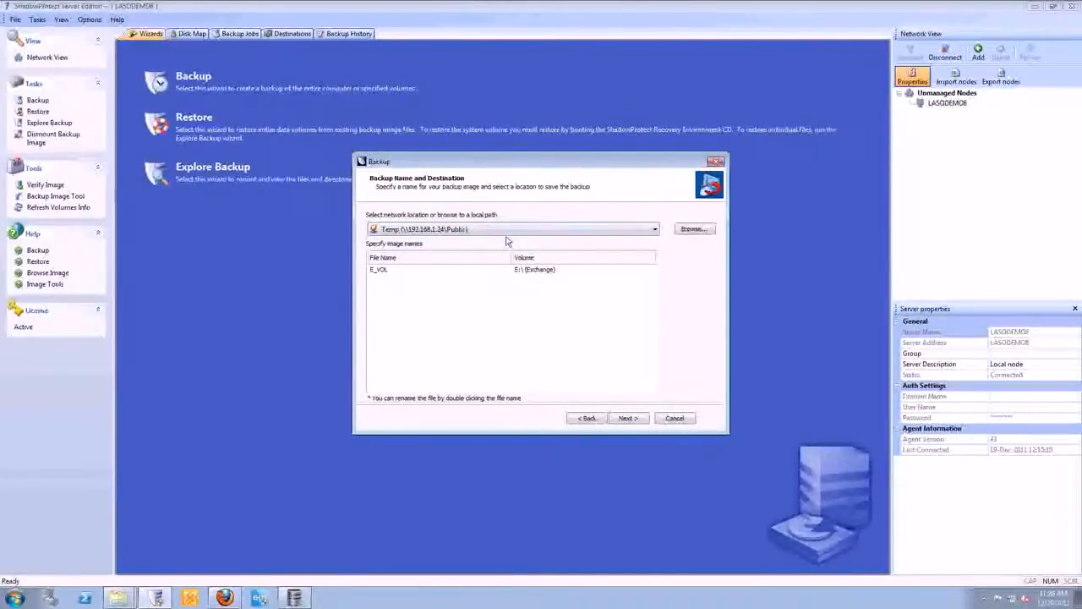
left_click(655, 230)
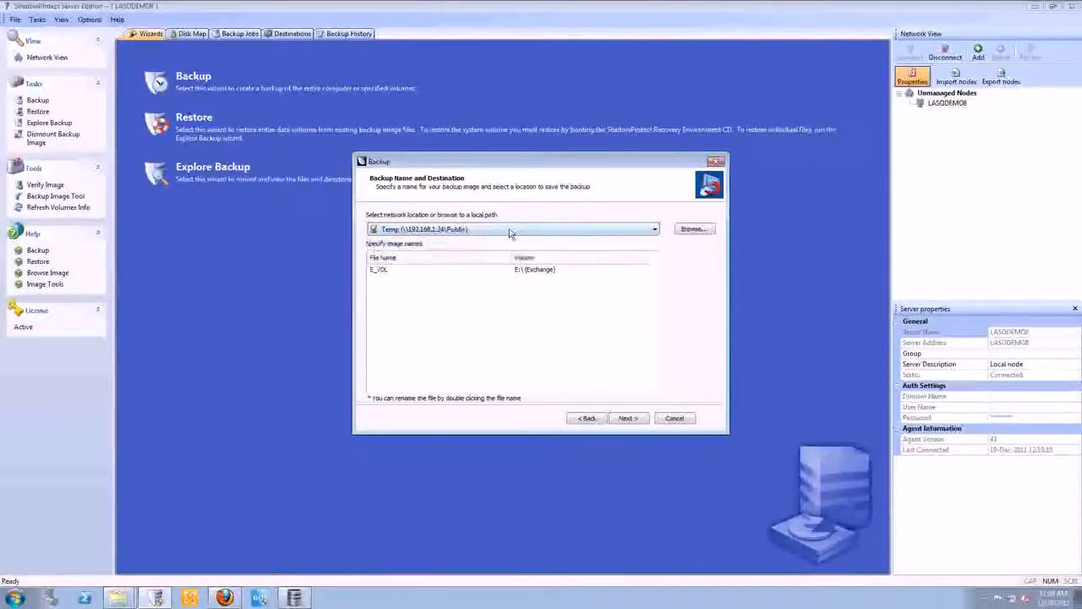
left_click(652, 230)
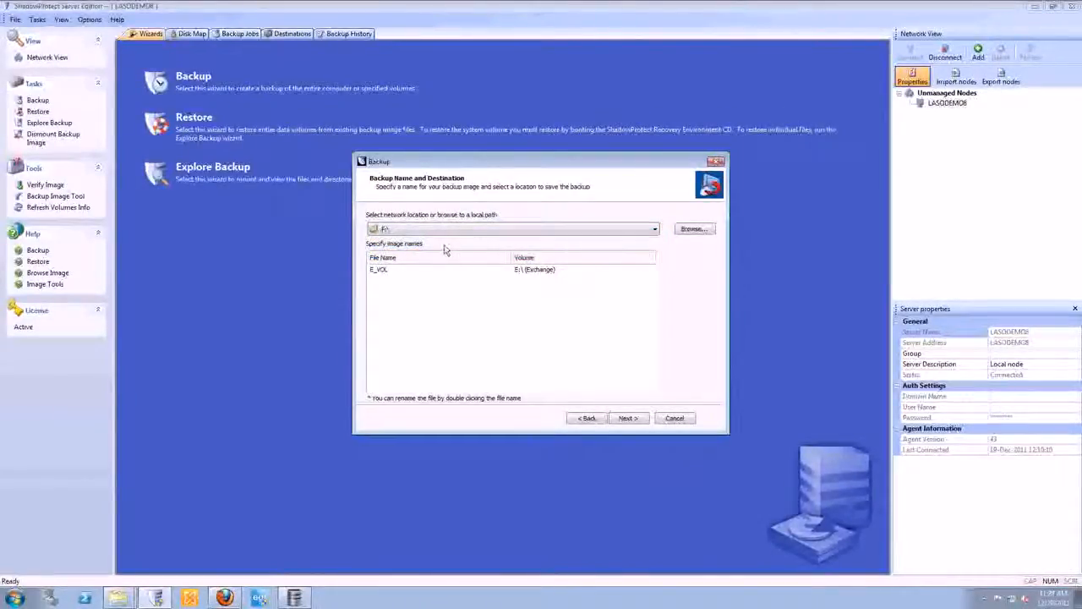
left_click(628, 417)
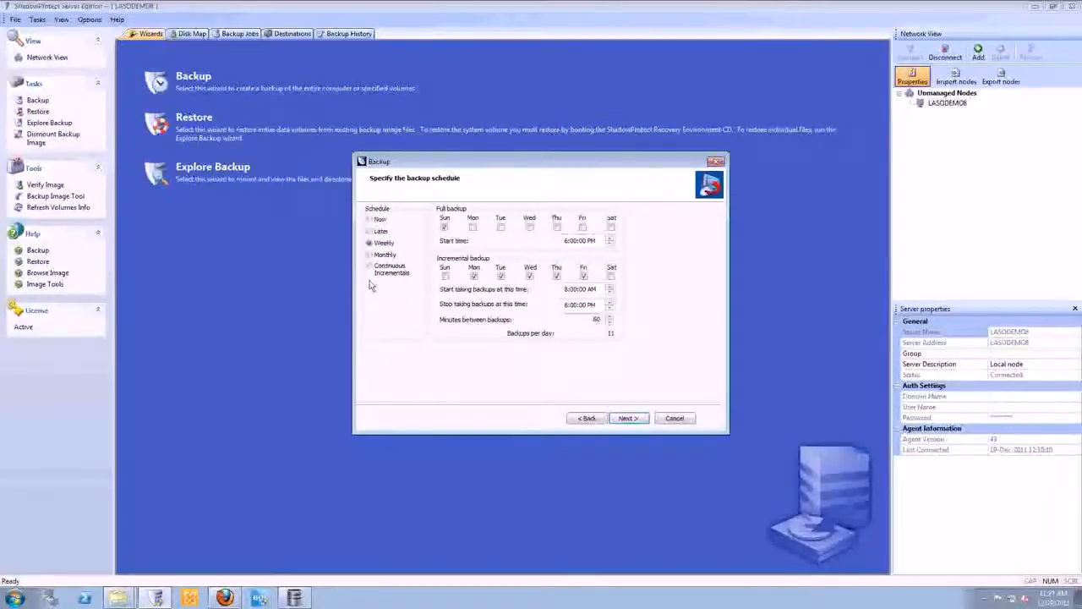
Schedule Continuous Incrementals and adjust the hour of the additional incrementals start time
left_click(368, 269)
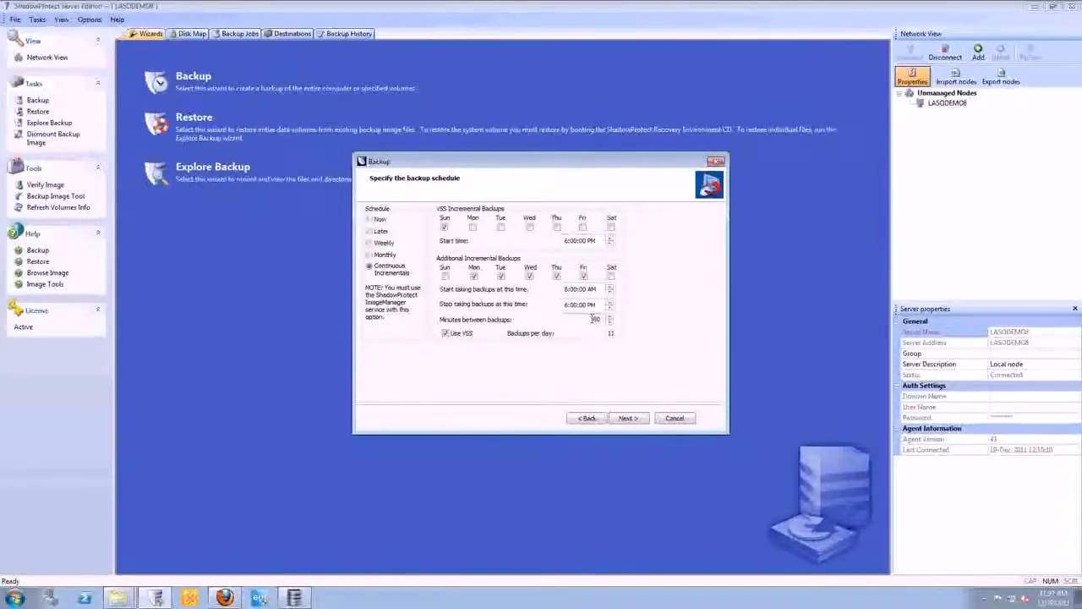
left_click(595, 318)
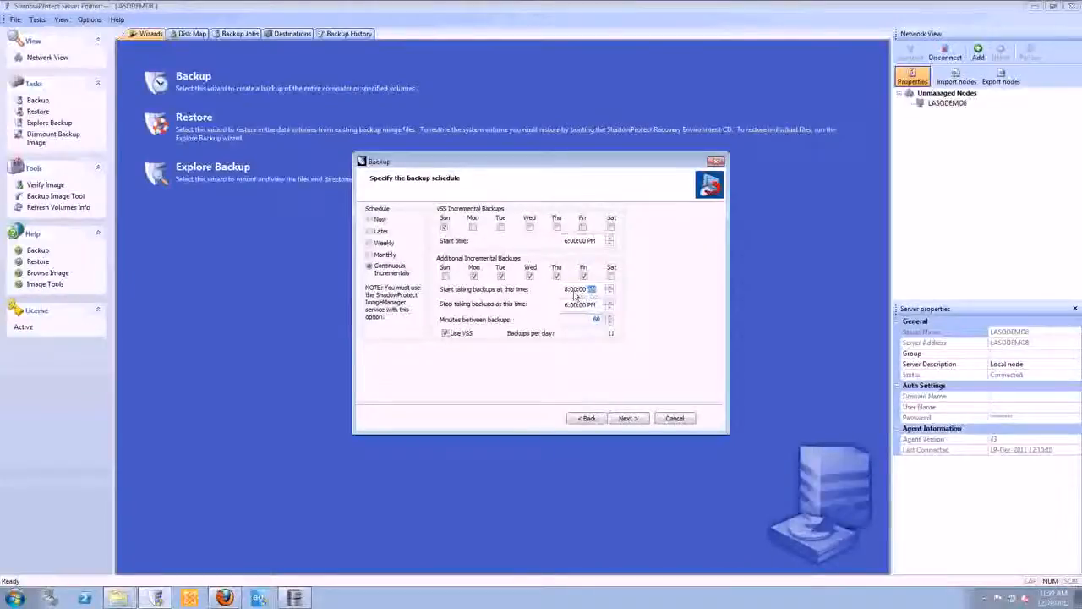
left_click(609, 287)
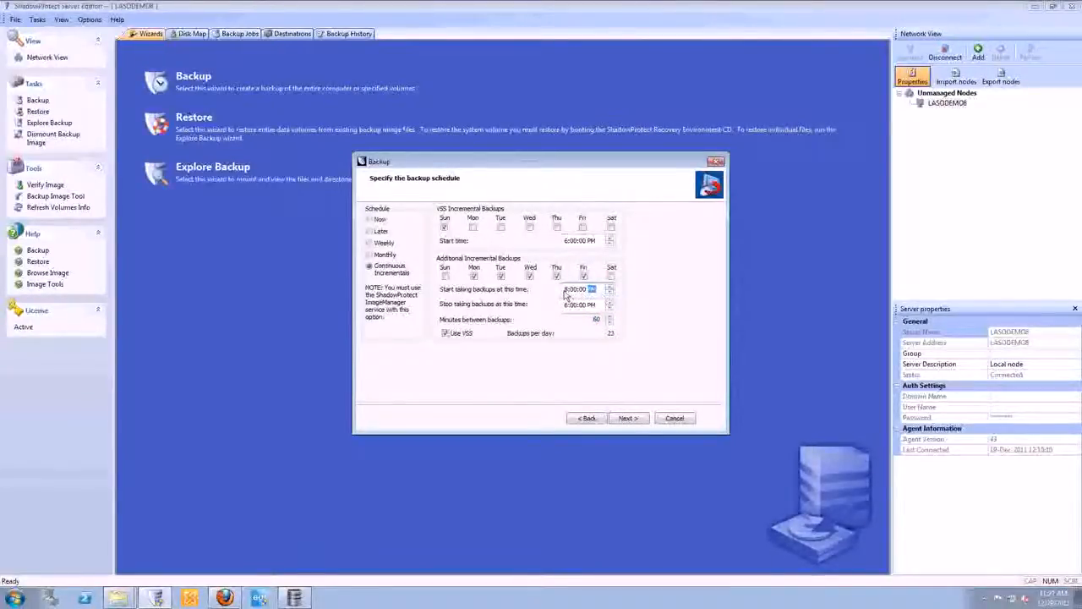
left_click(610, 293)
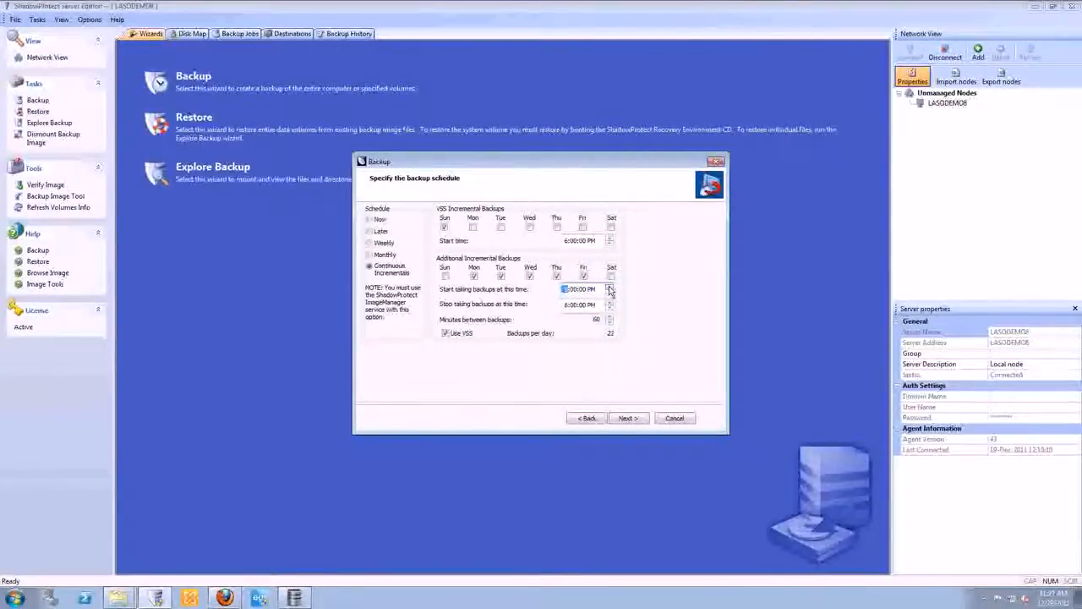
left_click(611, 287)
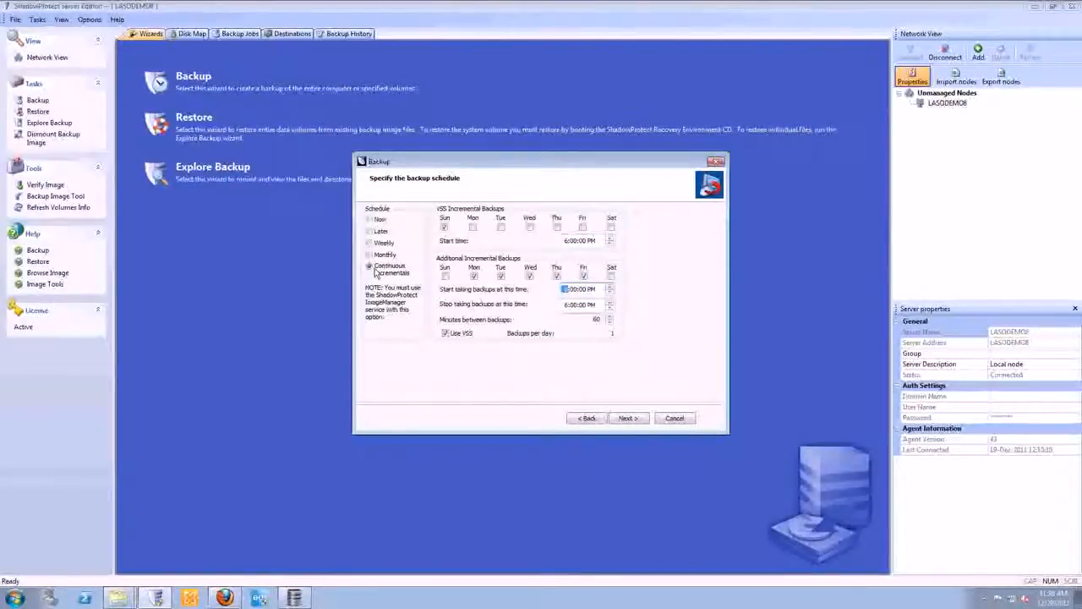
Review Monthly and Weekly schedules, keep Continuous Incrementals and advance to the image options
left_click(369, 254)
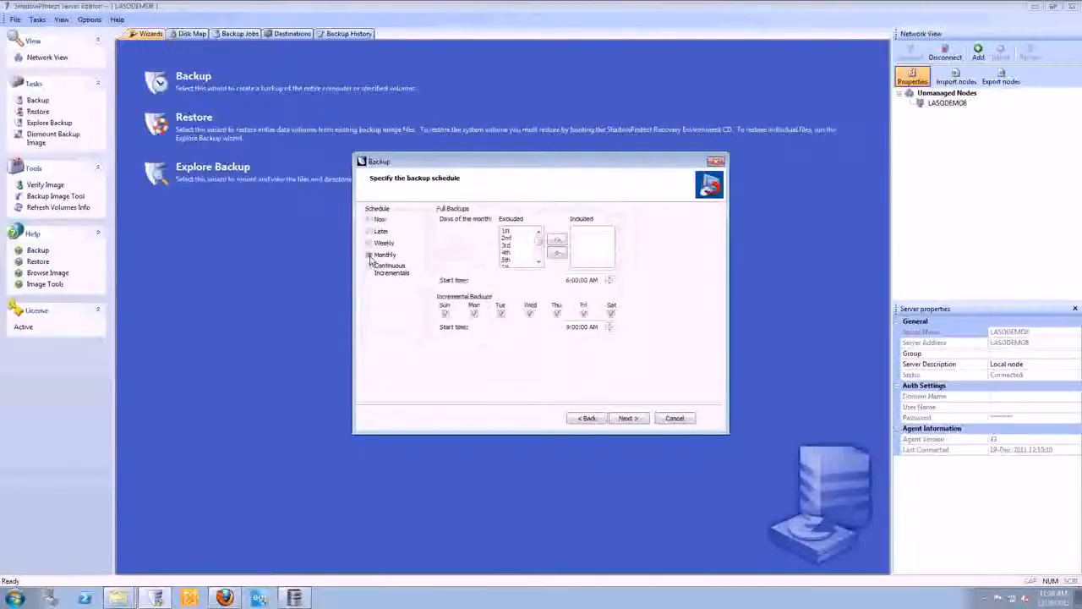
left_click(369, 244)
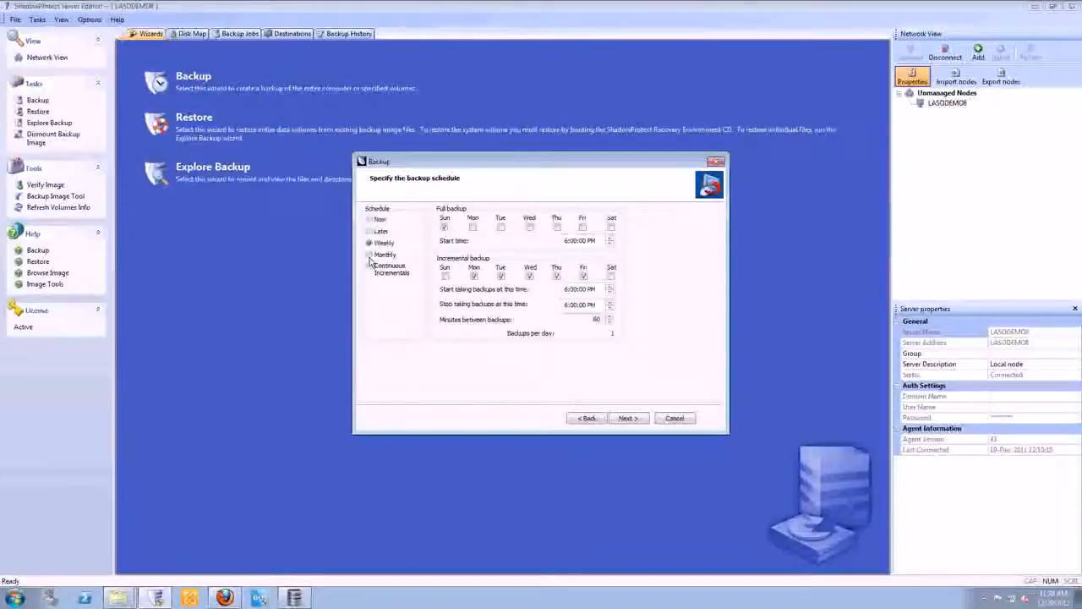
left_click(369, 253)
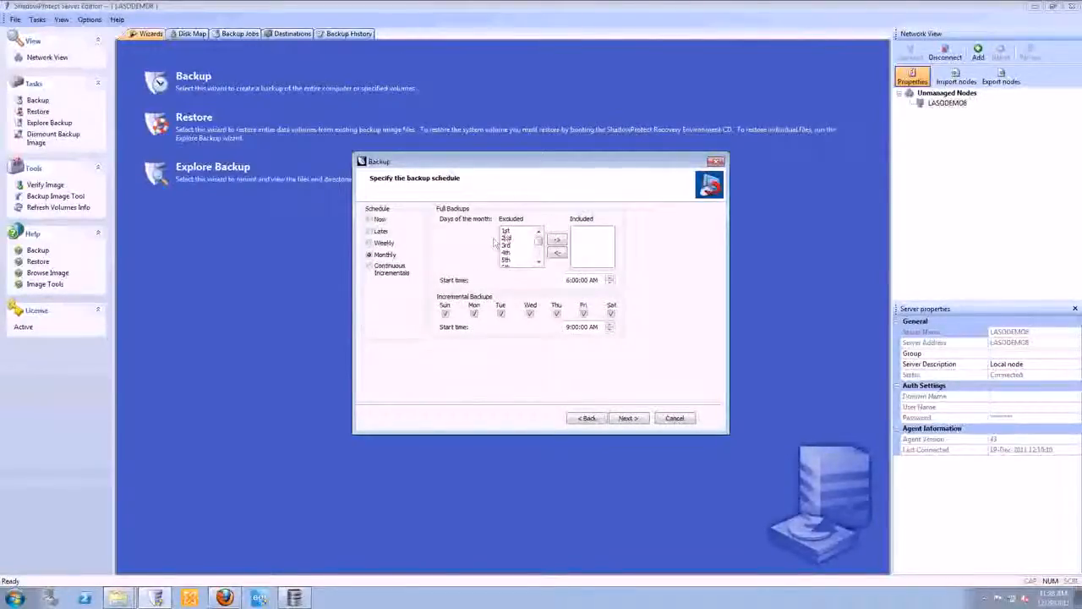
left_click(515, 230)
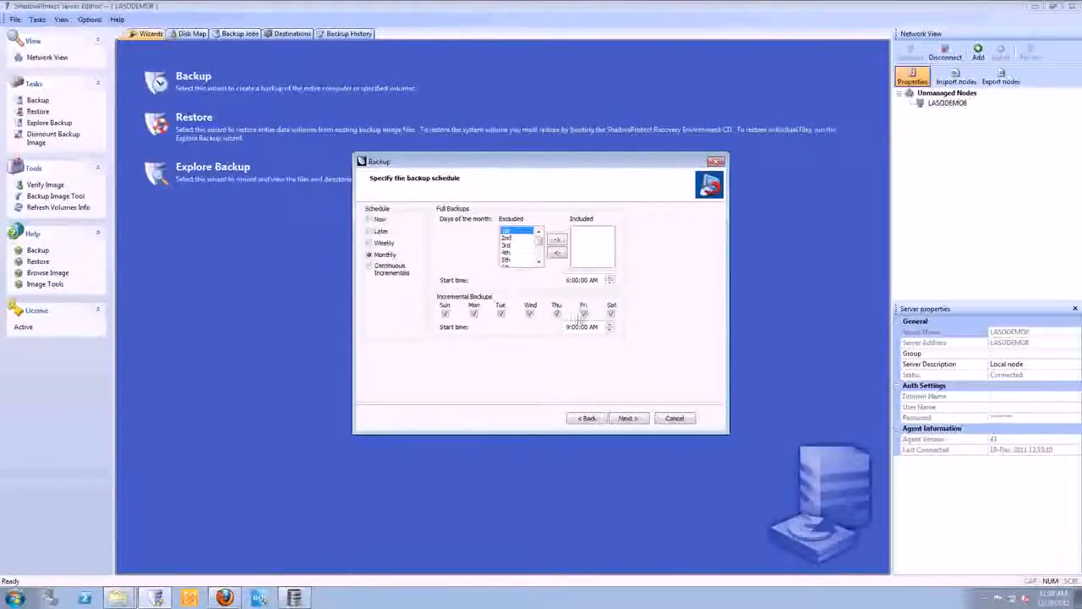
left_click(583, 313)
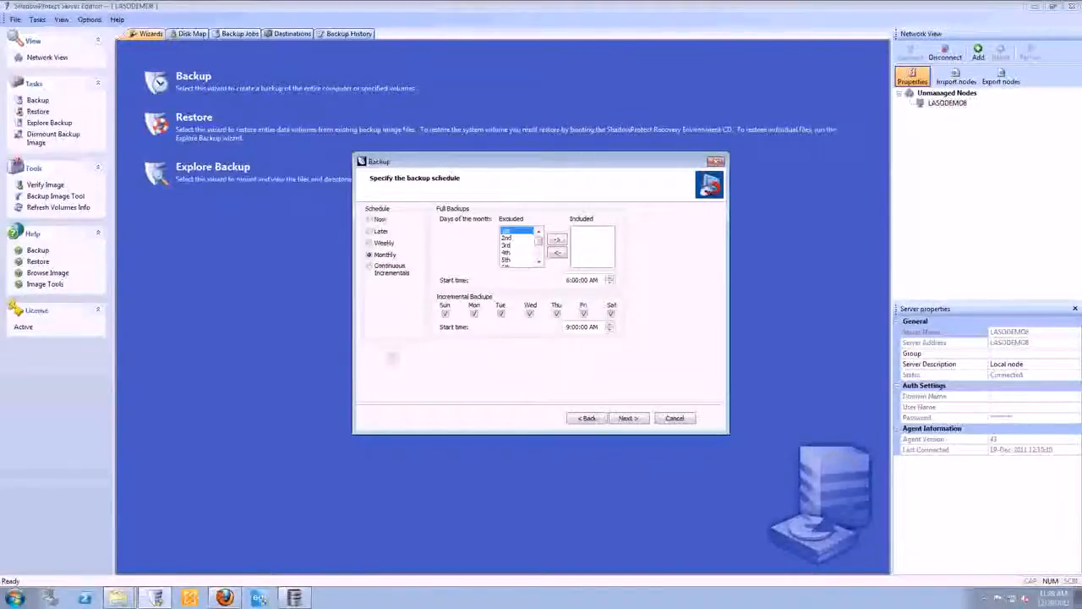
left_click(369, 267)
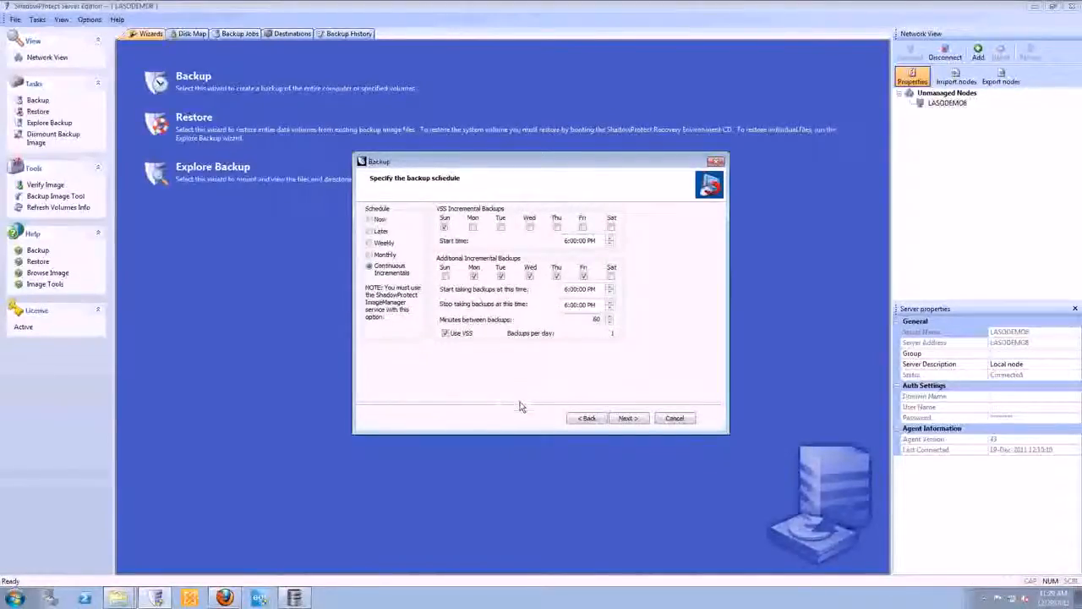
left_click(628, 418)
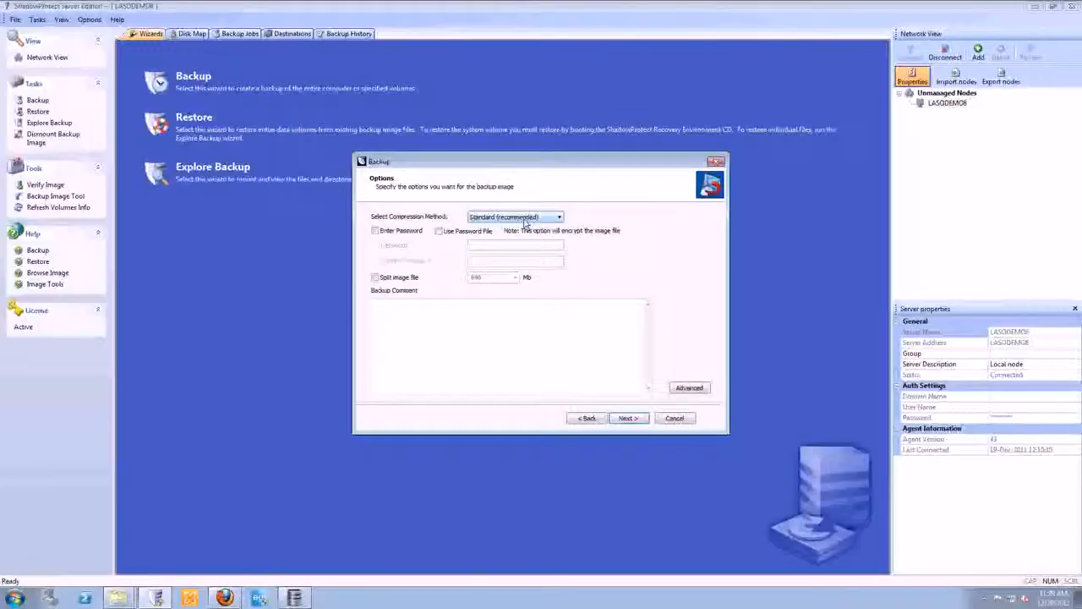
Set the compression method to High
left_click(558, 216)
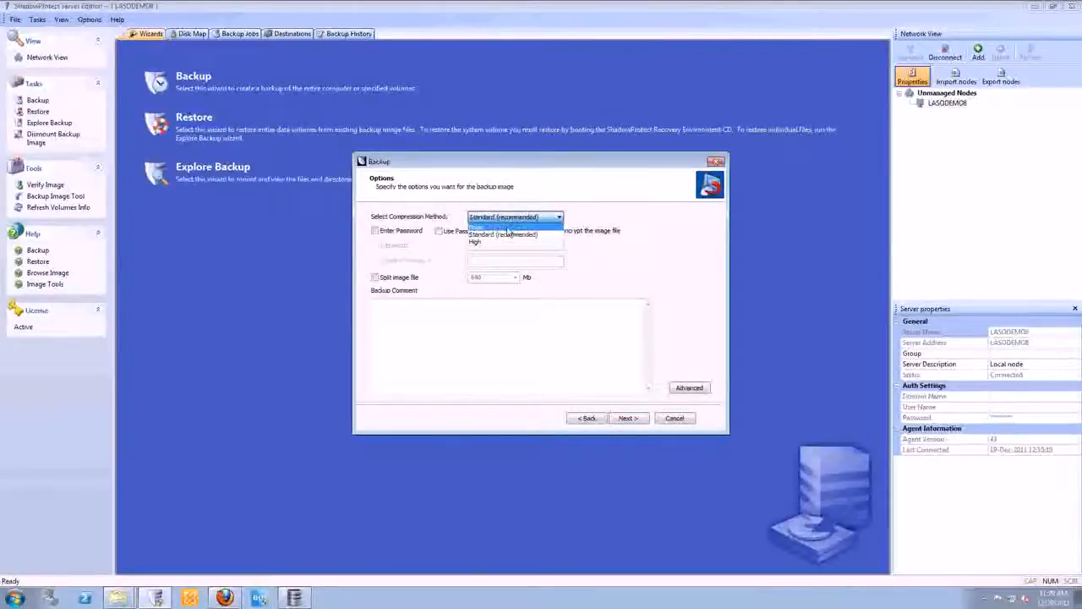
left_click(476, 217)
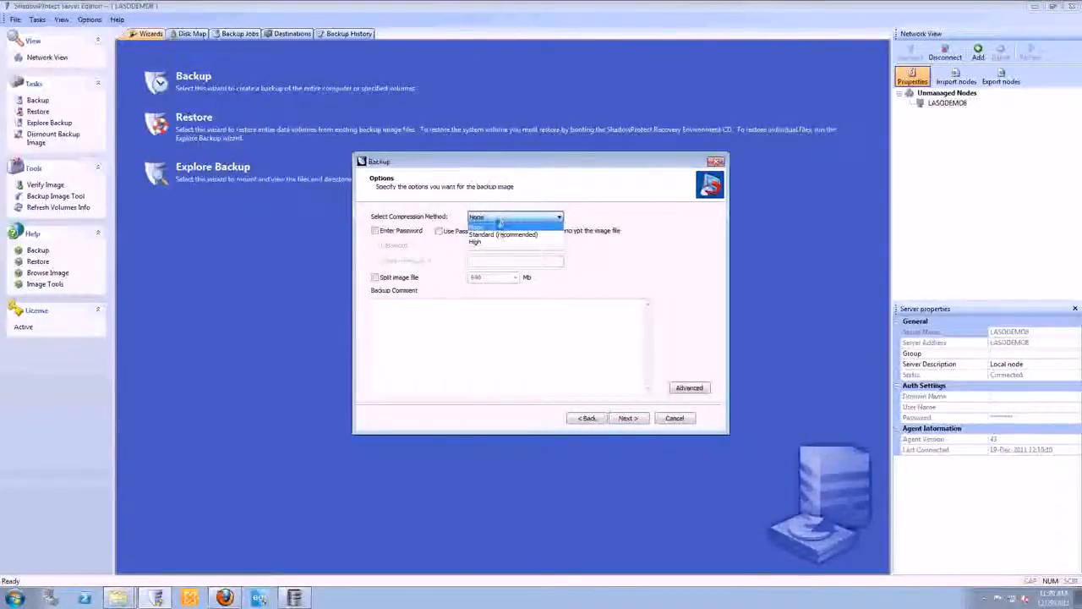
left_click(502, 233)
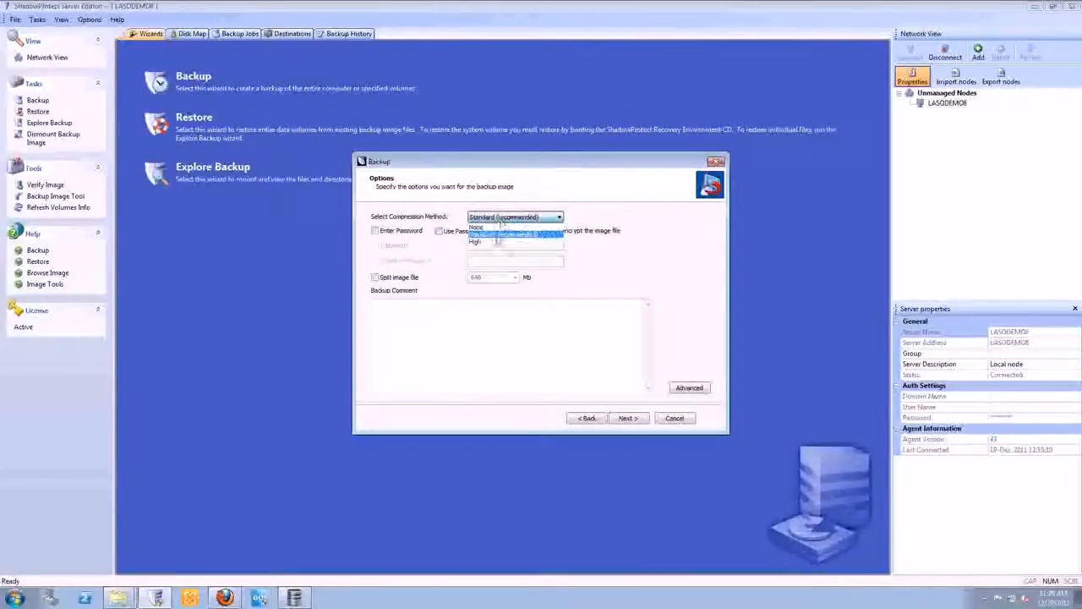
mouse_move(499, 244)
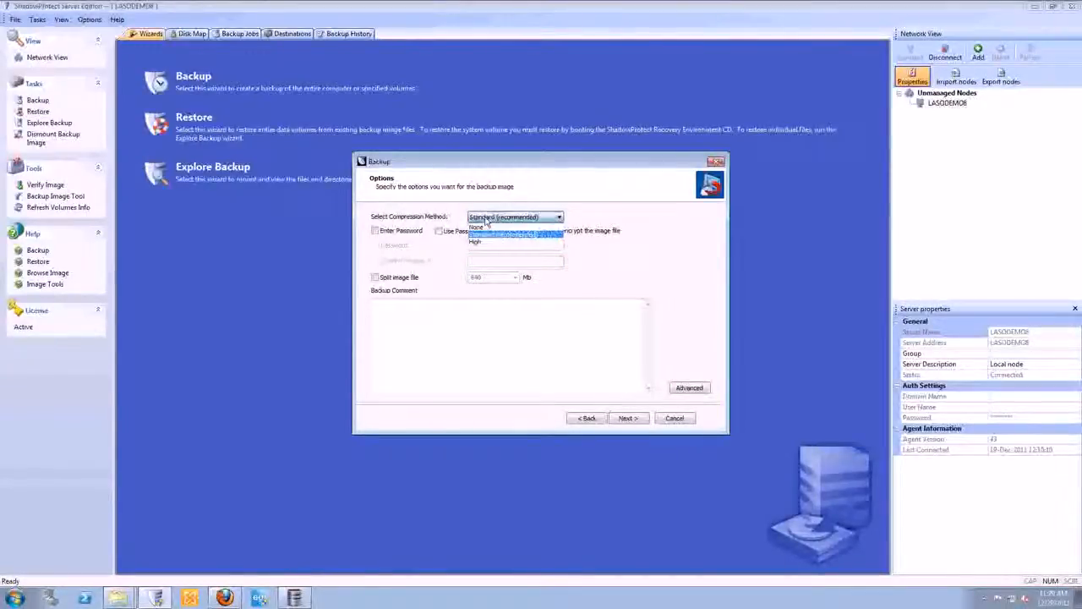
left_click(474, 240)
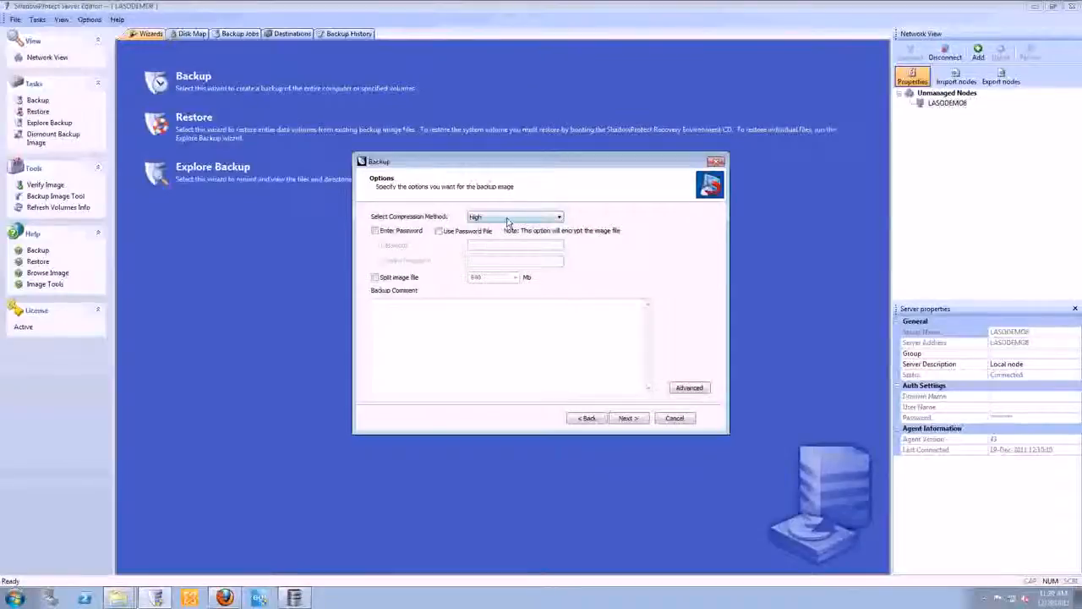
left_click(558, 216)
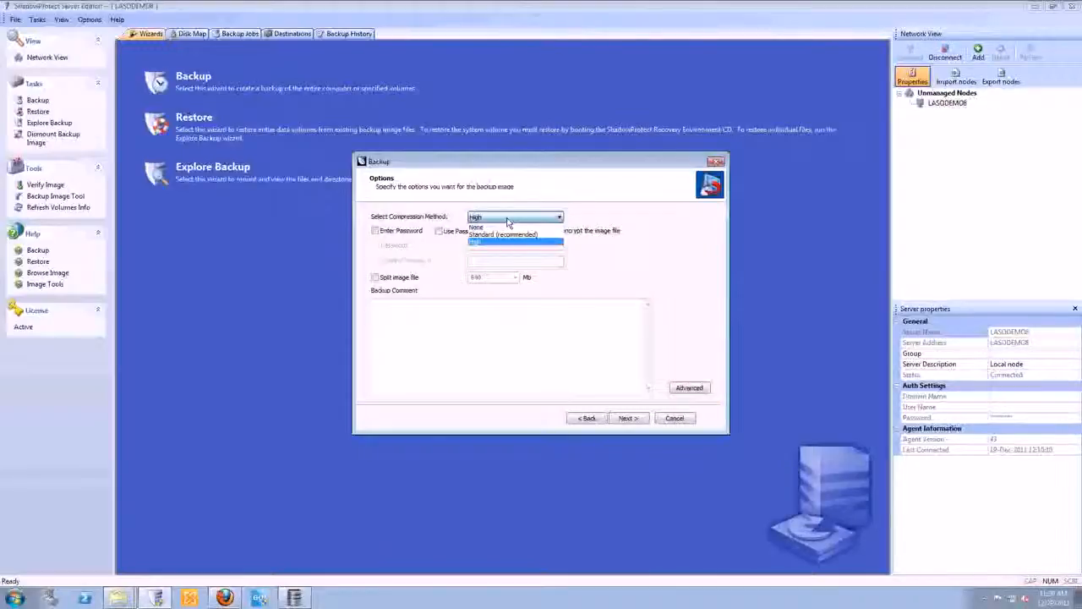
left_click(515, 240)
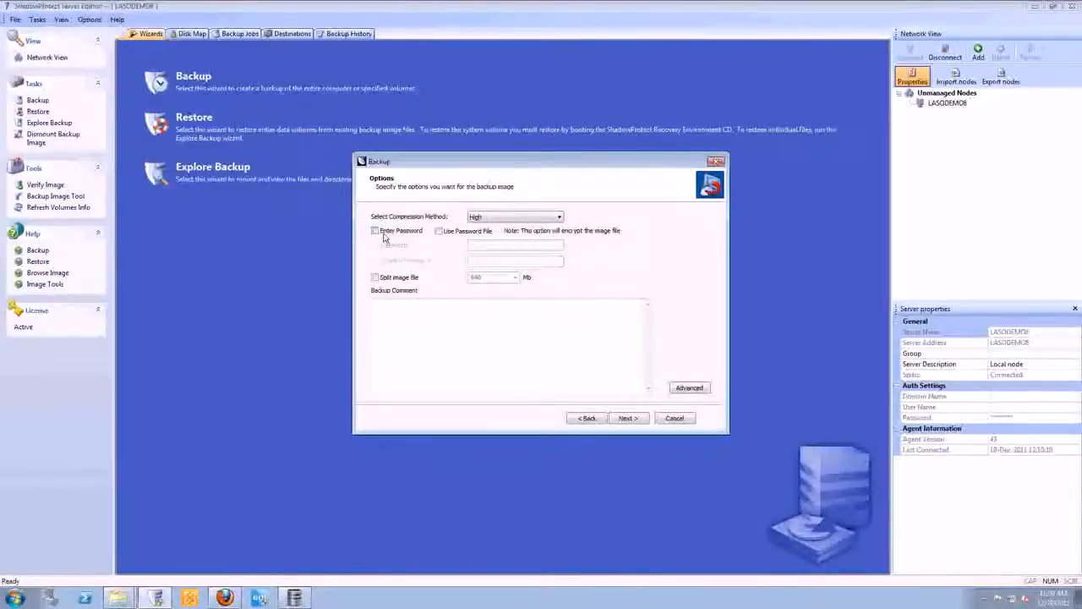
Enable password protection for the image and bring up the Advanced options
left_click(376, 230)
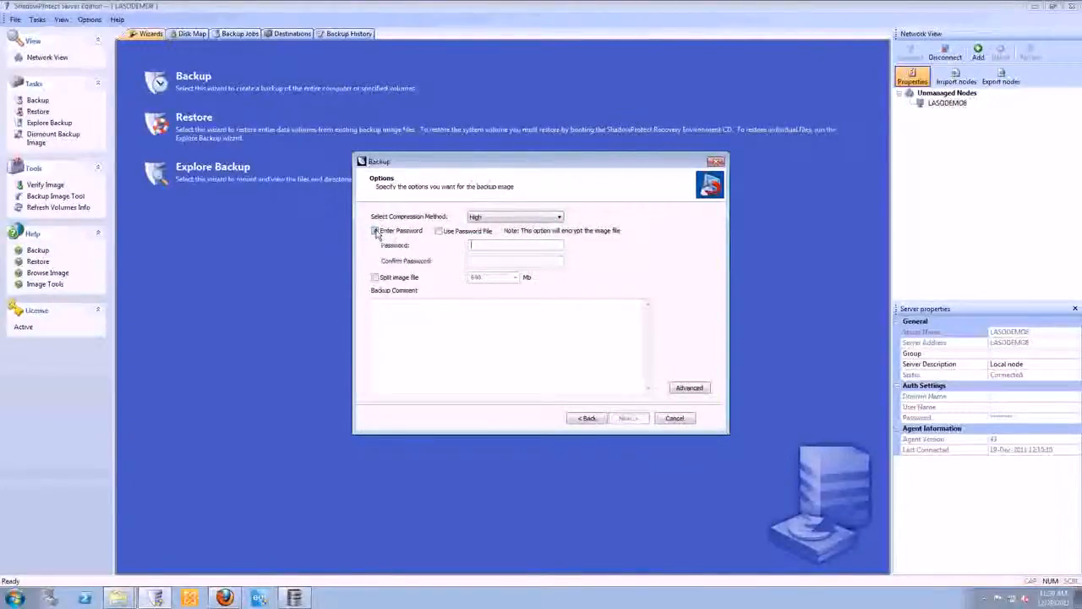
left_click(376, 230)
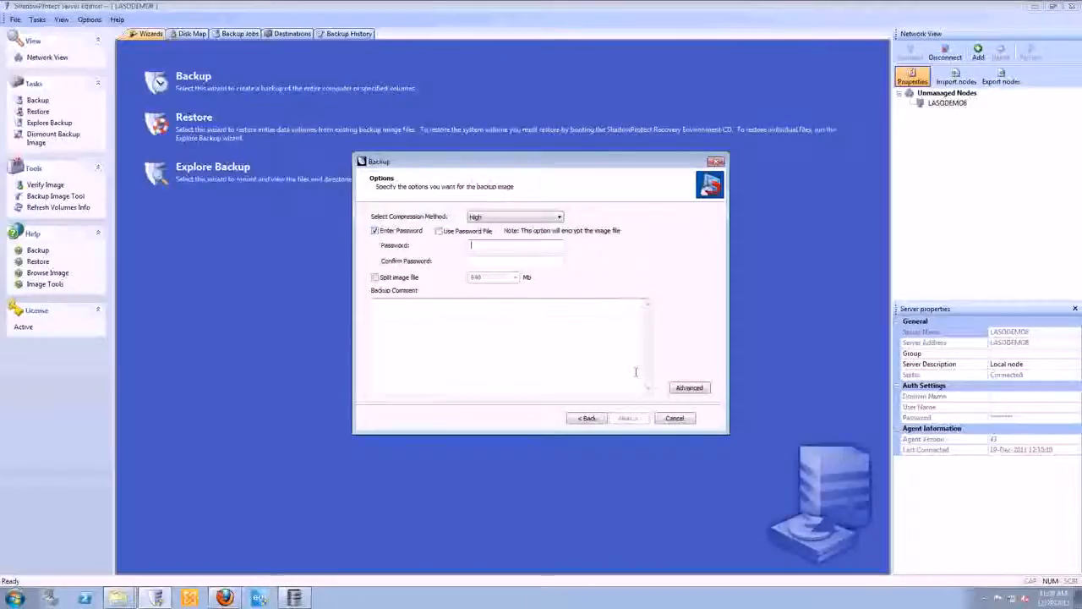
left_click(690, 388)
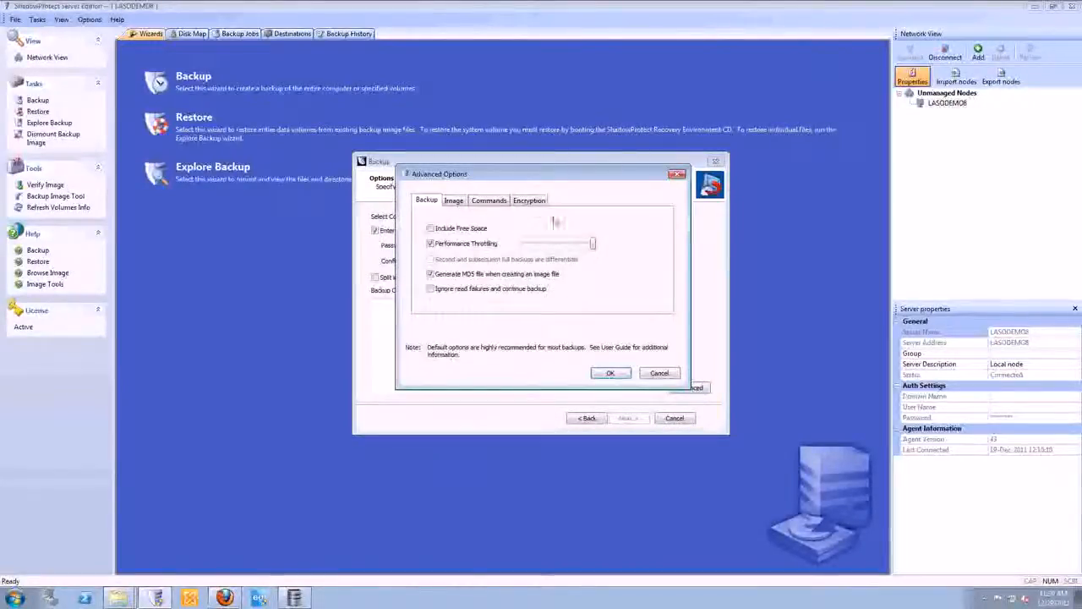
Keep RC4 128-bit encryption, review the pre/post backup commands and show the Image settings
left_click(527, 199)
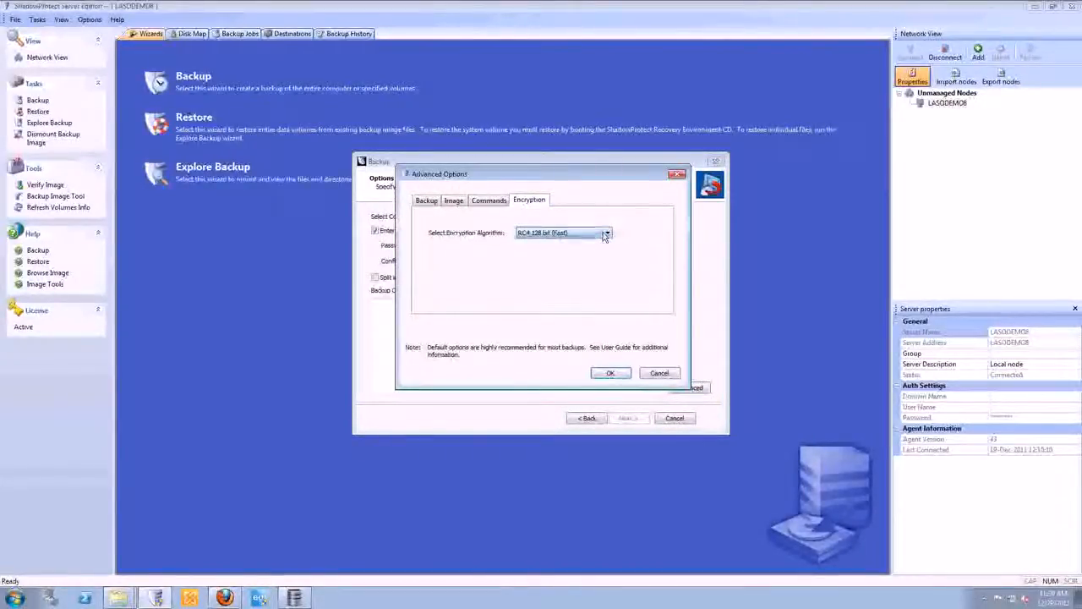
left_click(605, 233)
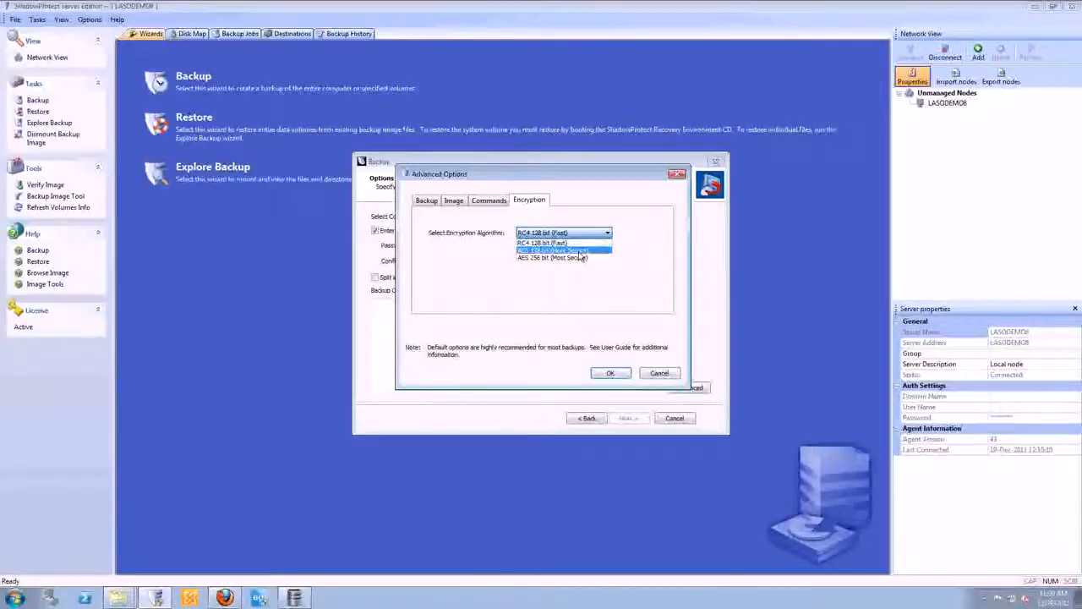
left_click(542, 233)
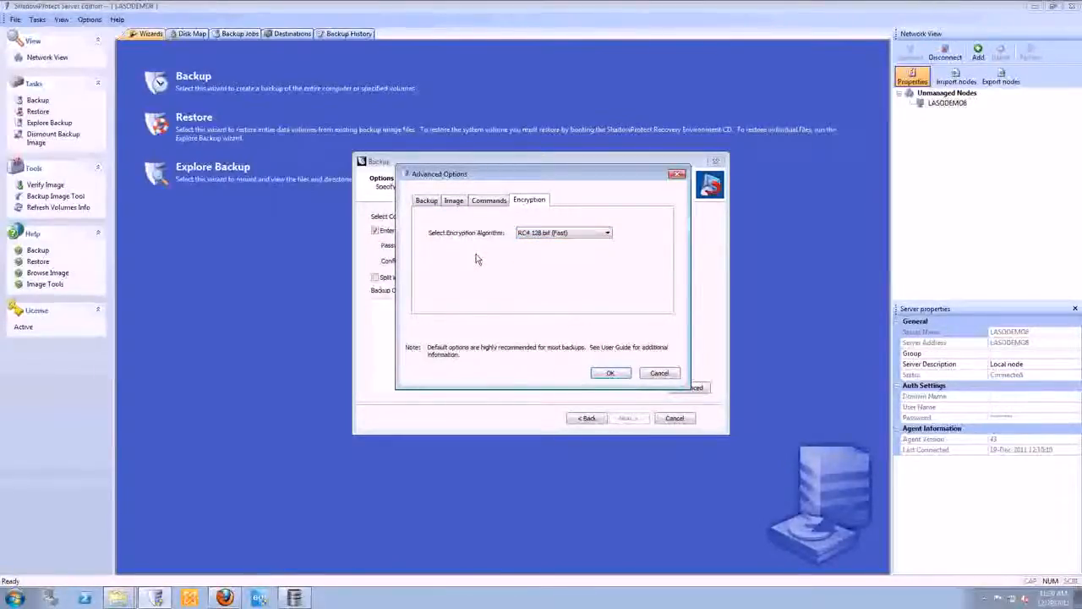
left_click(489, 199)
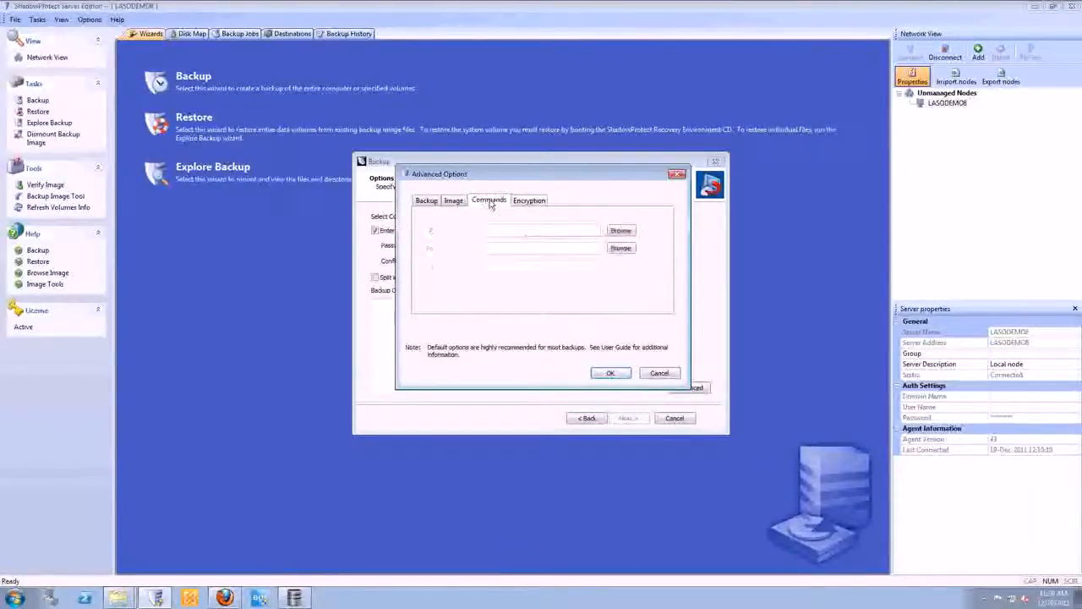
left_click(489, 199)
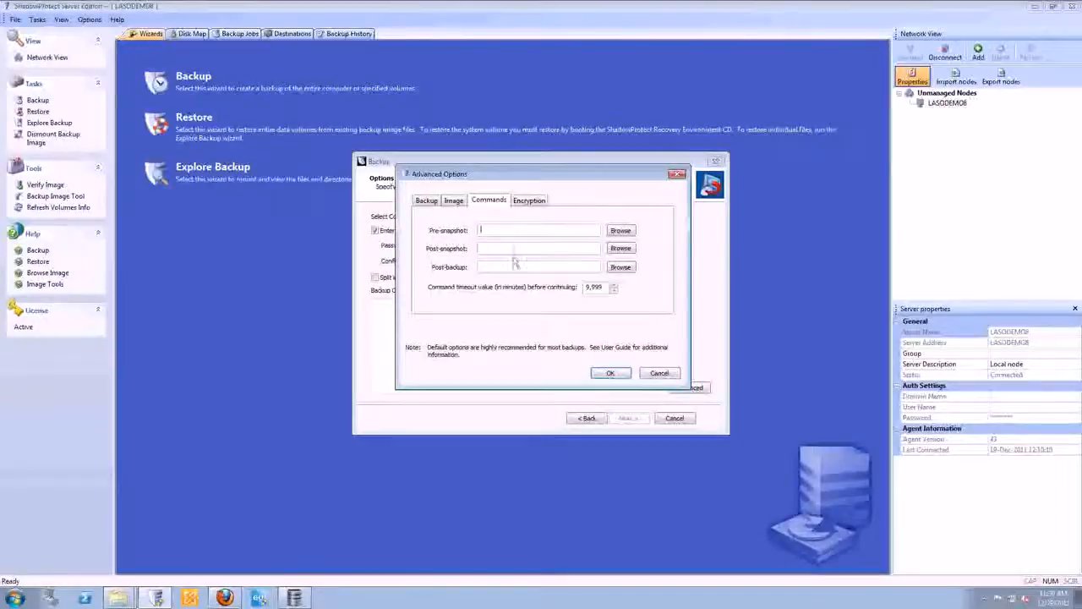
left_click(453, 199)
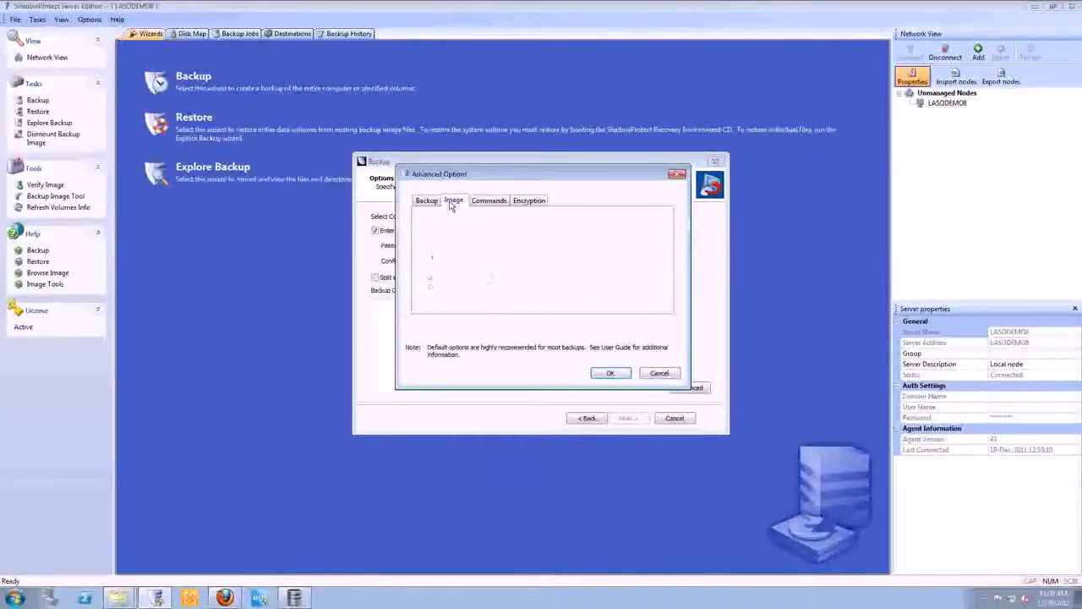
Review Image settings, then on the Backup page raise performance throttling and enable Generate MD5 file
left_click(453, 199)
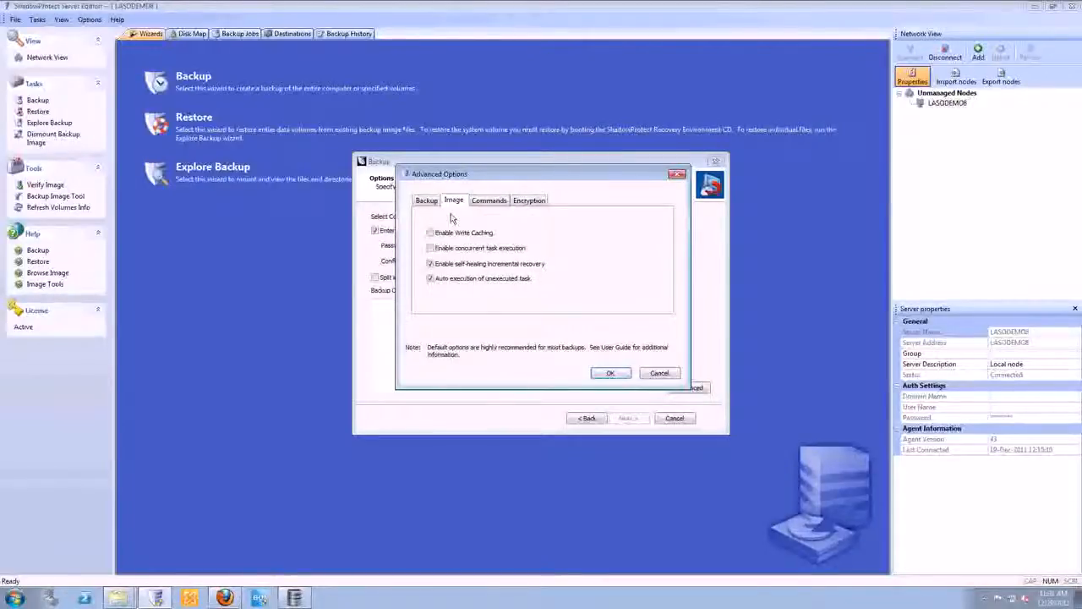
left_click(426, 200)
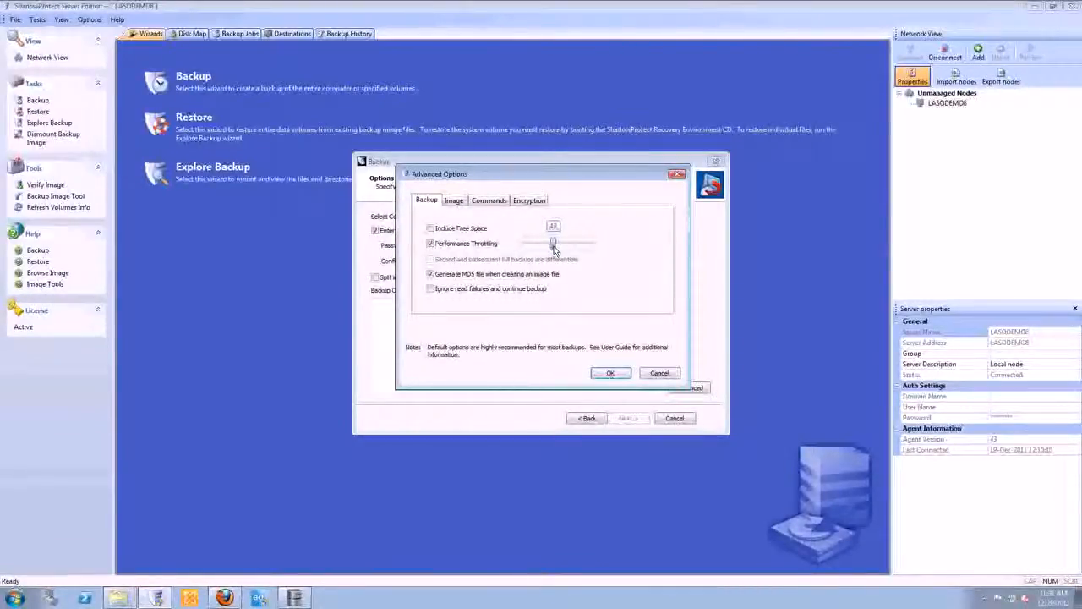
left_click_drag(555, 244, 592, 244)
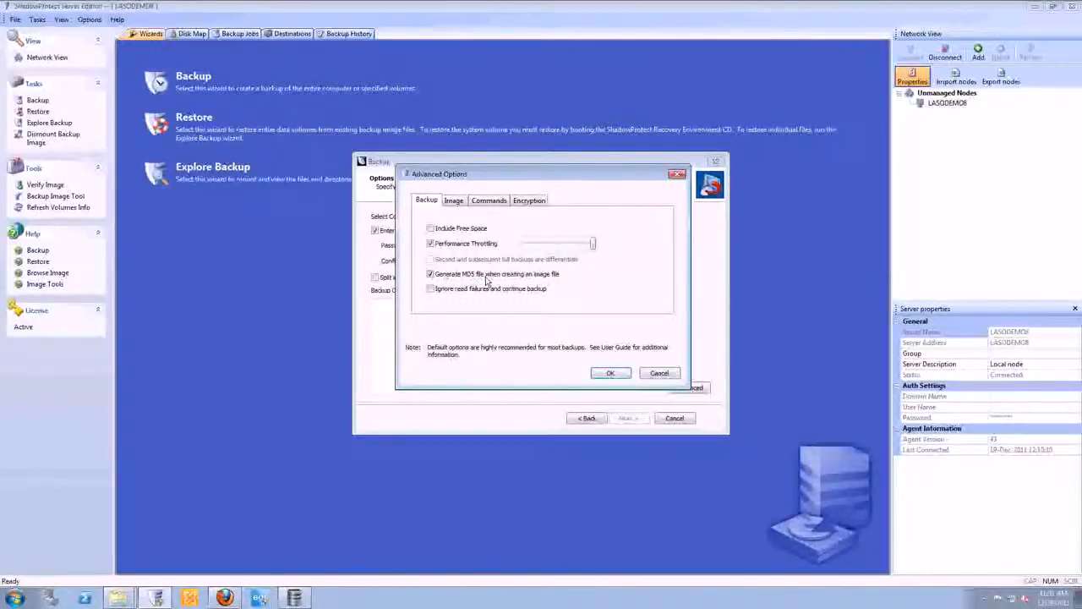
left_click(430, 274)
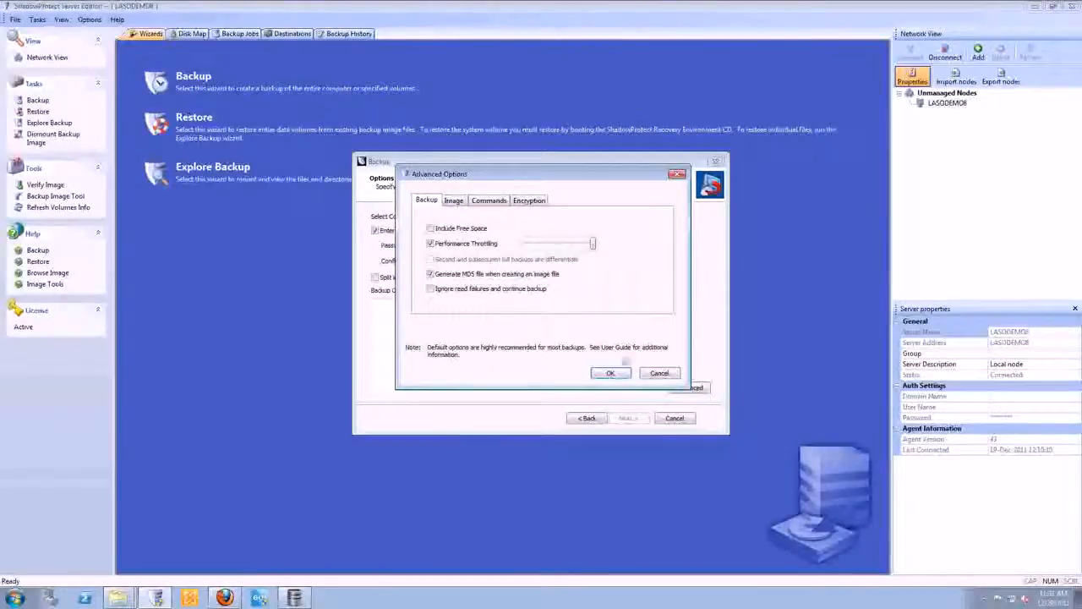
Accept advanced options, untick the password, tick Execute Now and finish the backup job
left_click(610, 374)
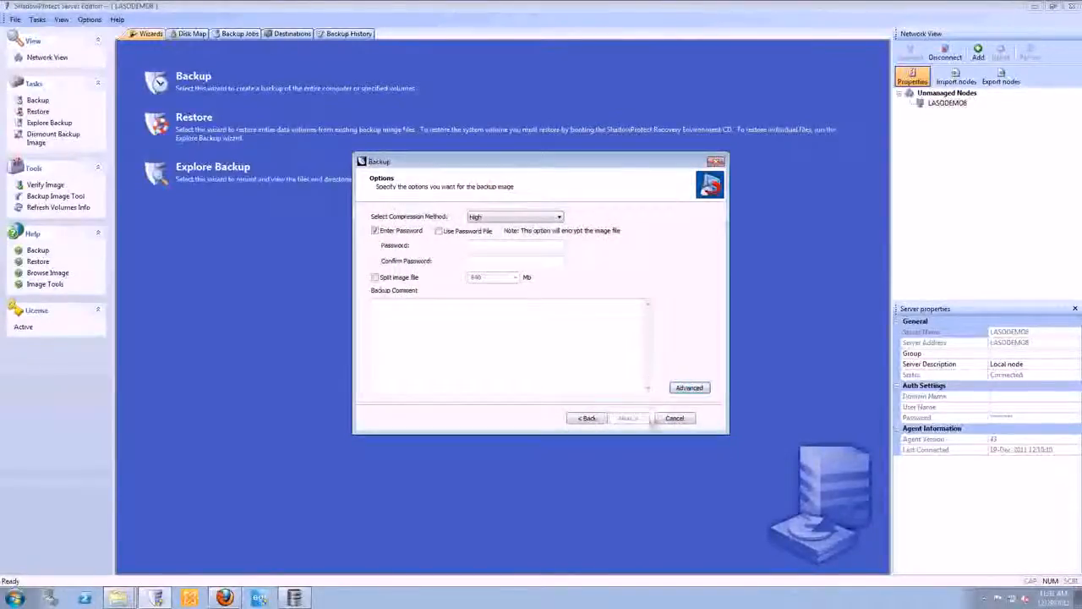
left_click(376, 230)
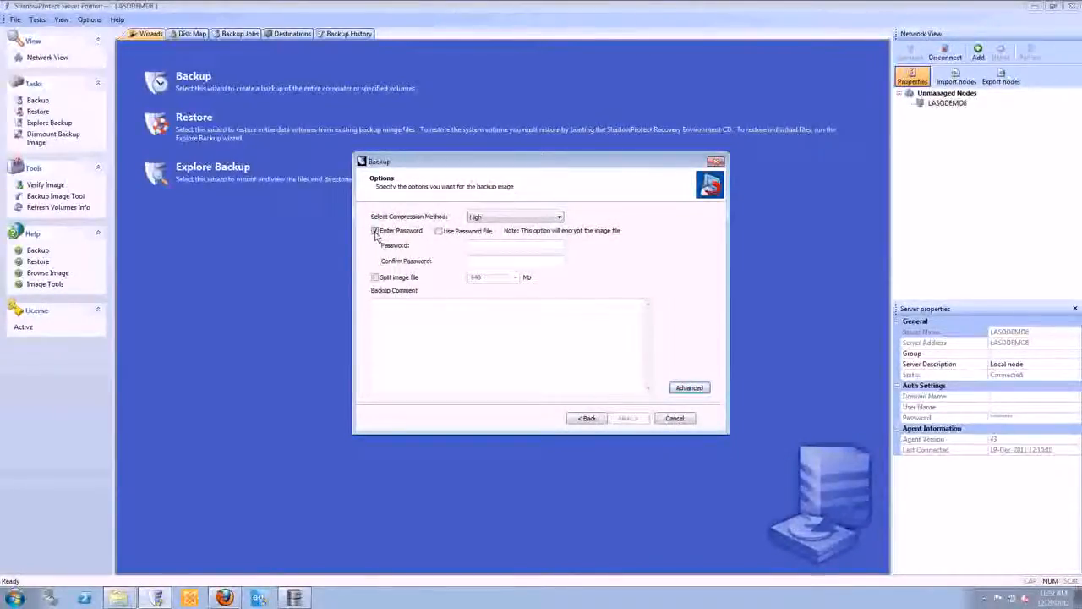
left_click(628, 418)
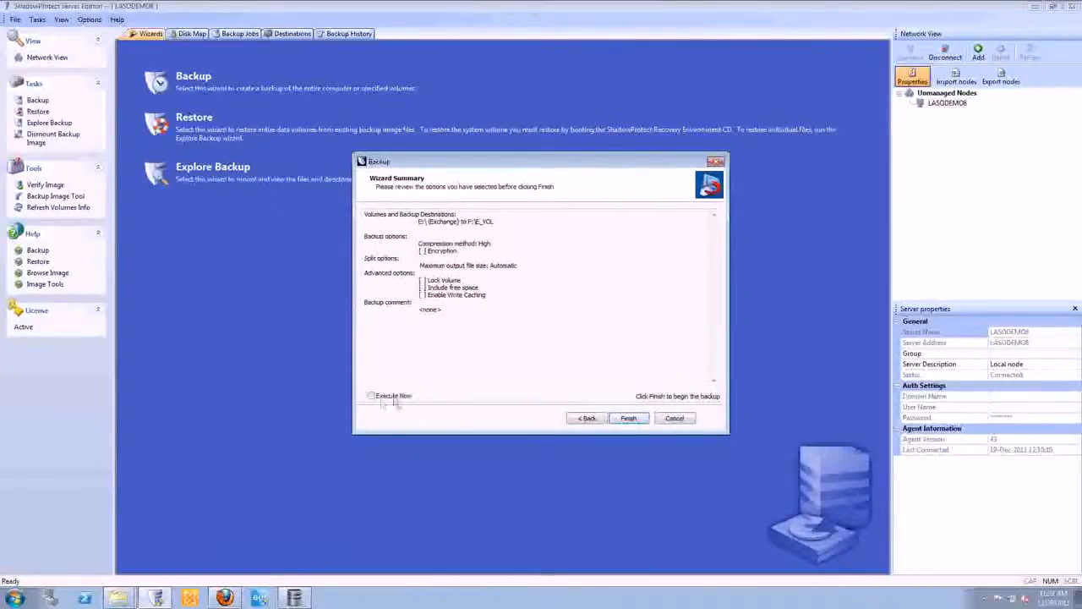
left_click(371, 395)
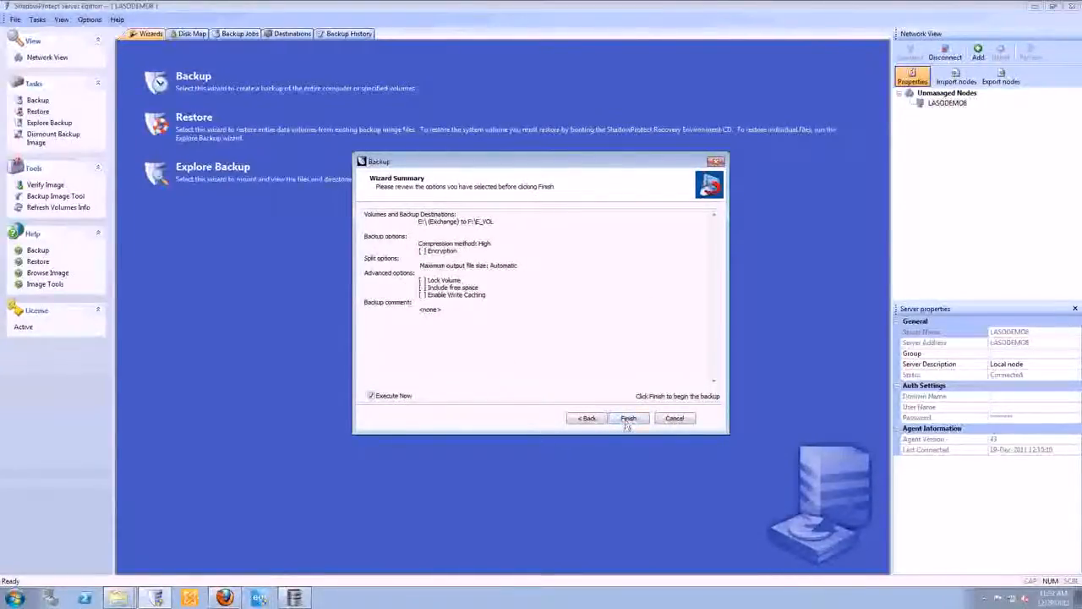
left_click(629, 418)
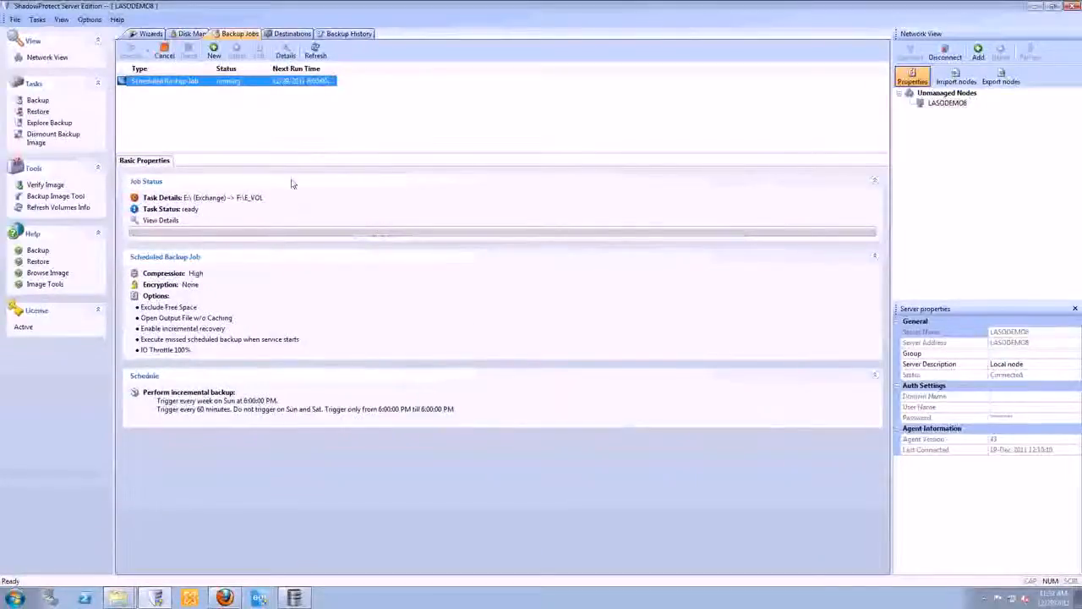
Launch Exchange Granular Recovery from the taskbar while the backup job runs
left_click(286, 51)
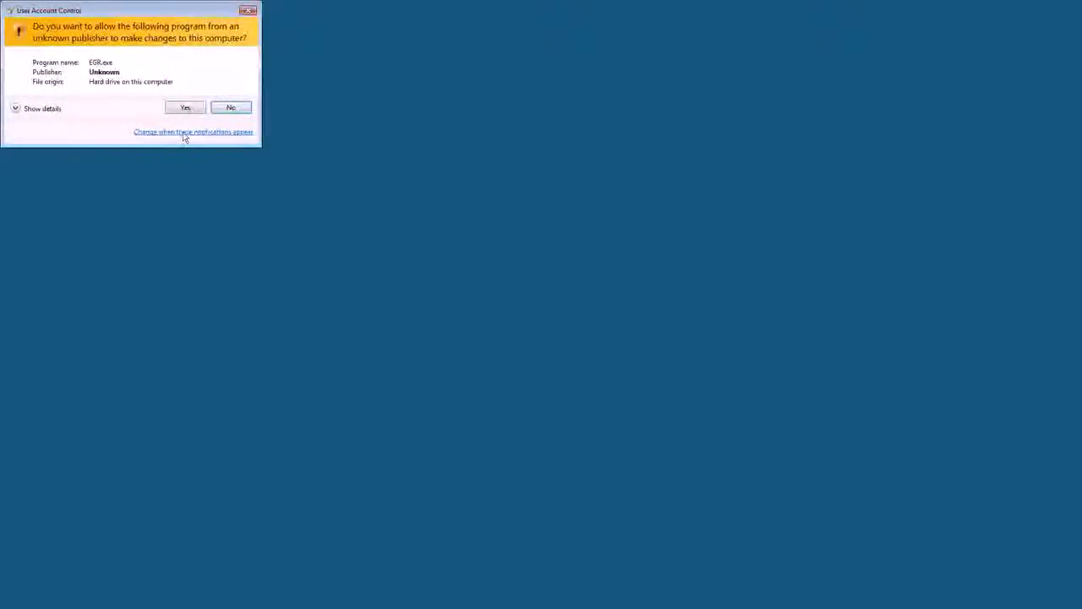
Allow the program via UAC, cancel the Data Wizard and start Open Source file selection
left_click(186, 109)
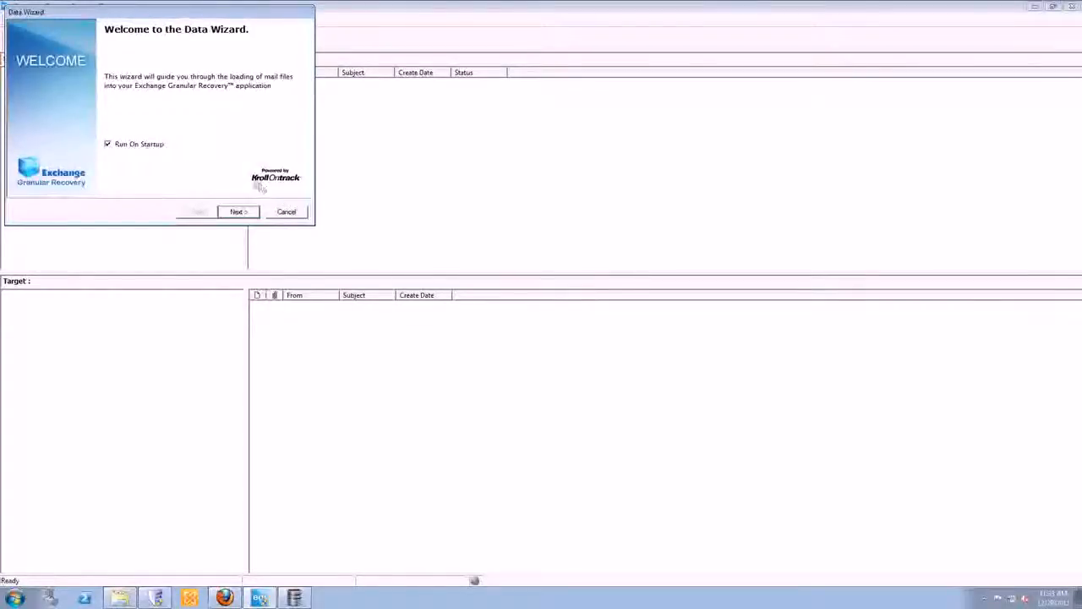
left_click(286, 211)
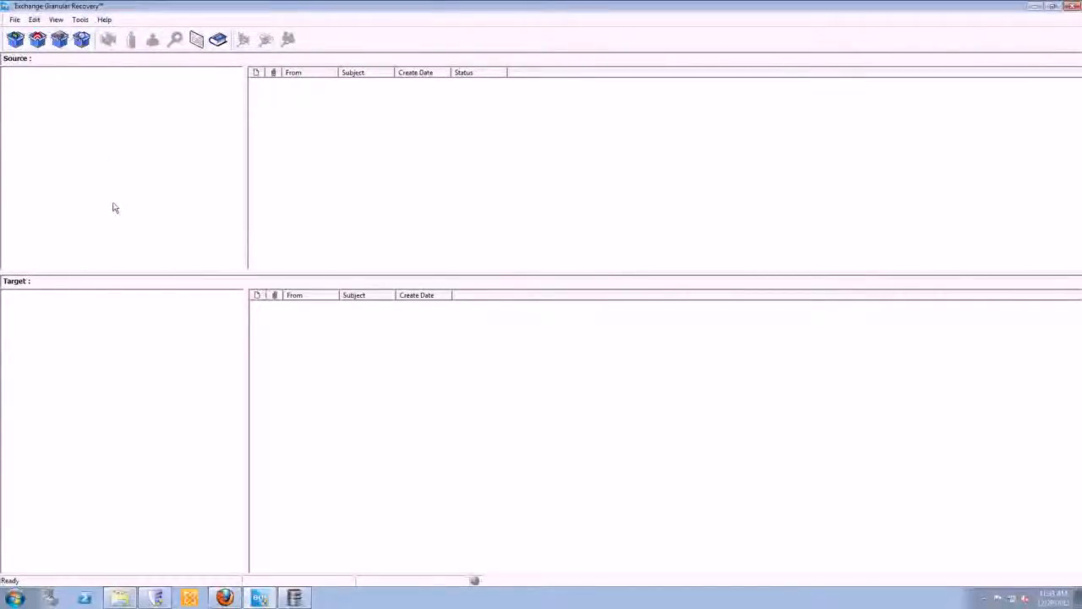
left_click(16, 38)
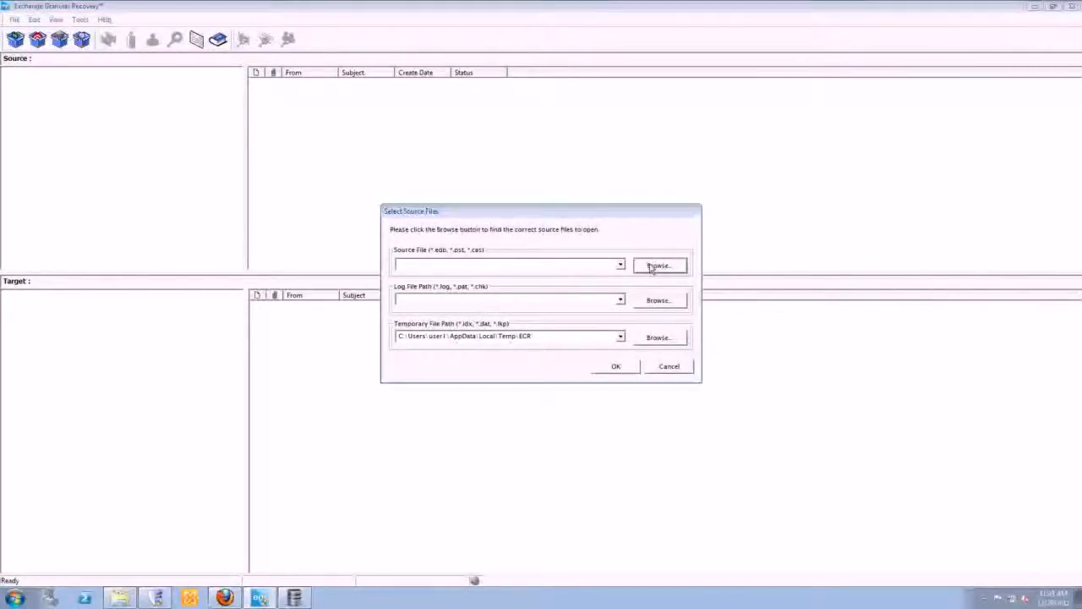
Browse to the Exchange drive's Mailbox Database folder and load its .edb file as the source
left_click(660, 265)
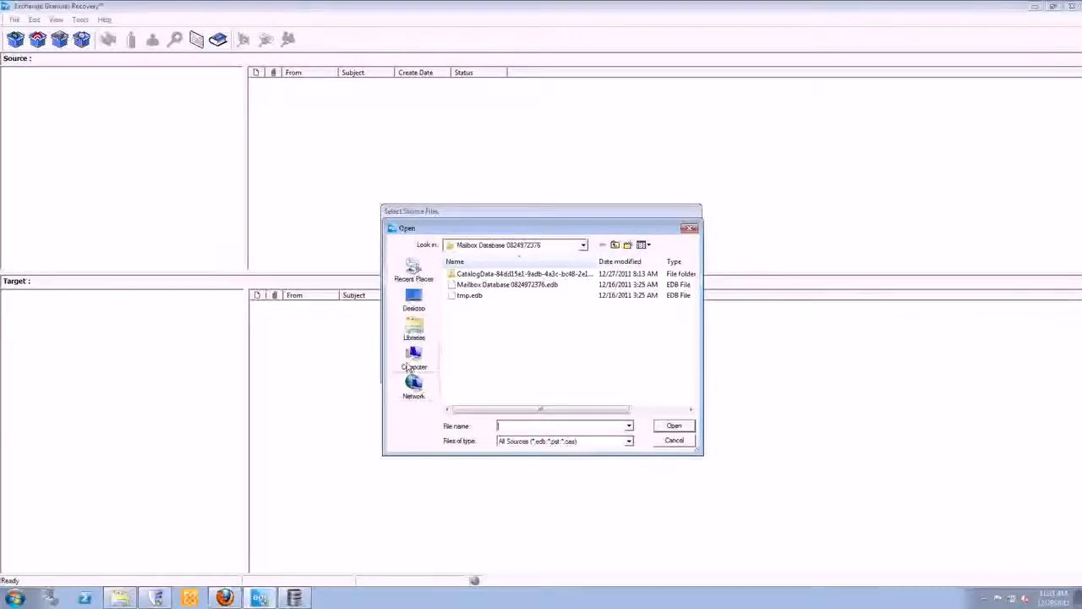
left_click(413, 358)
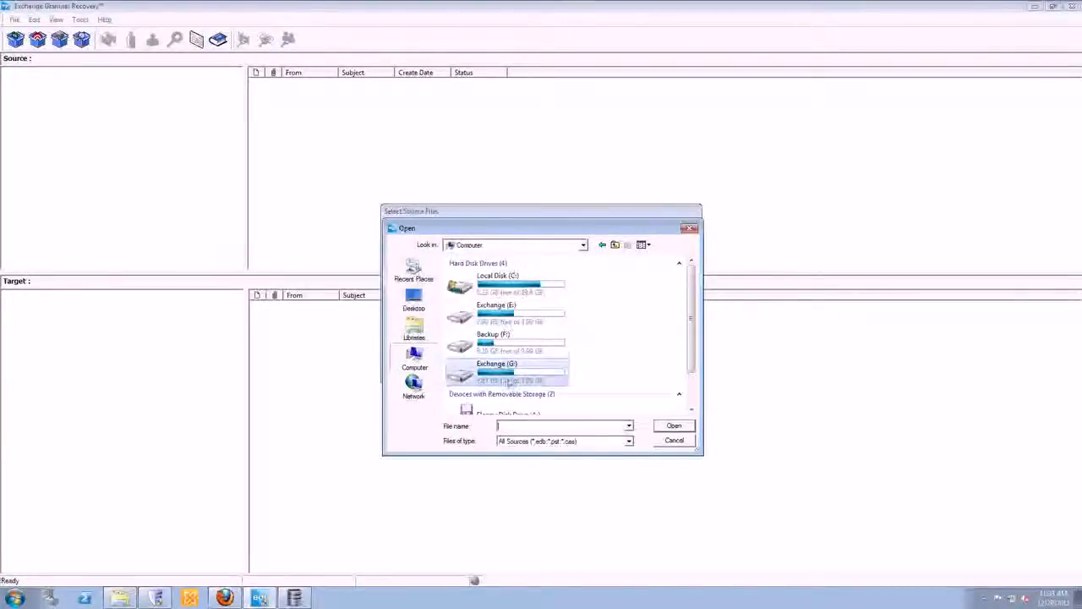
double_click(497, 369)
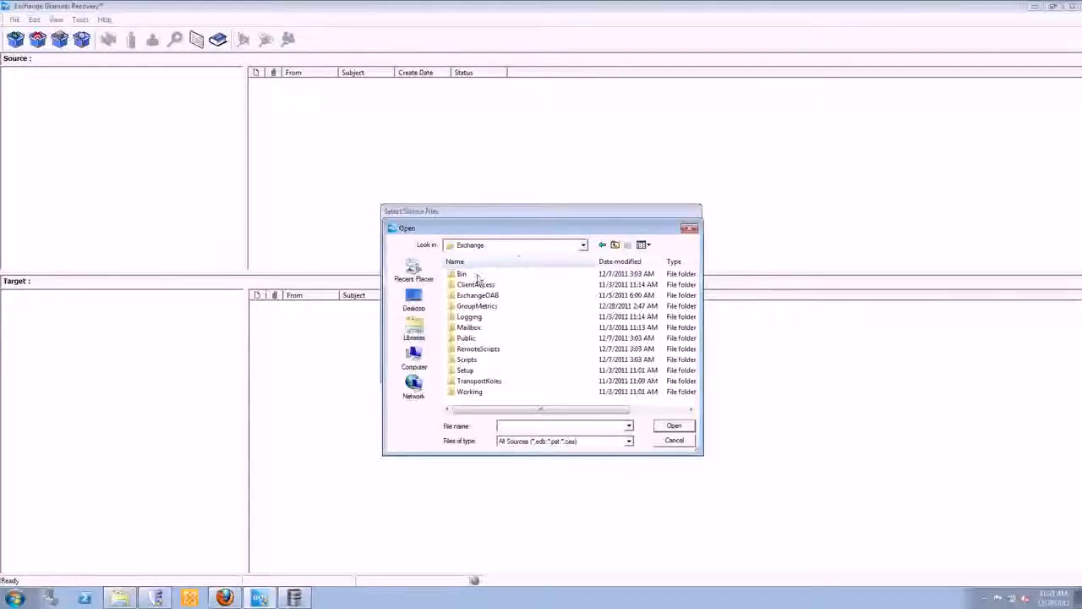
double_click(470, 328)
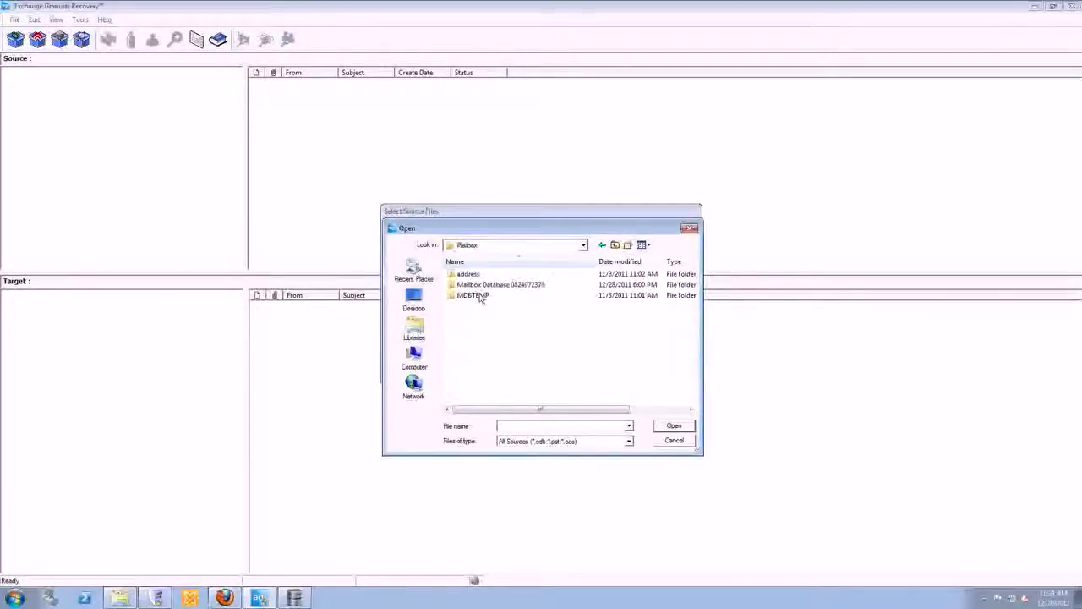
double_click(500, 284)
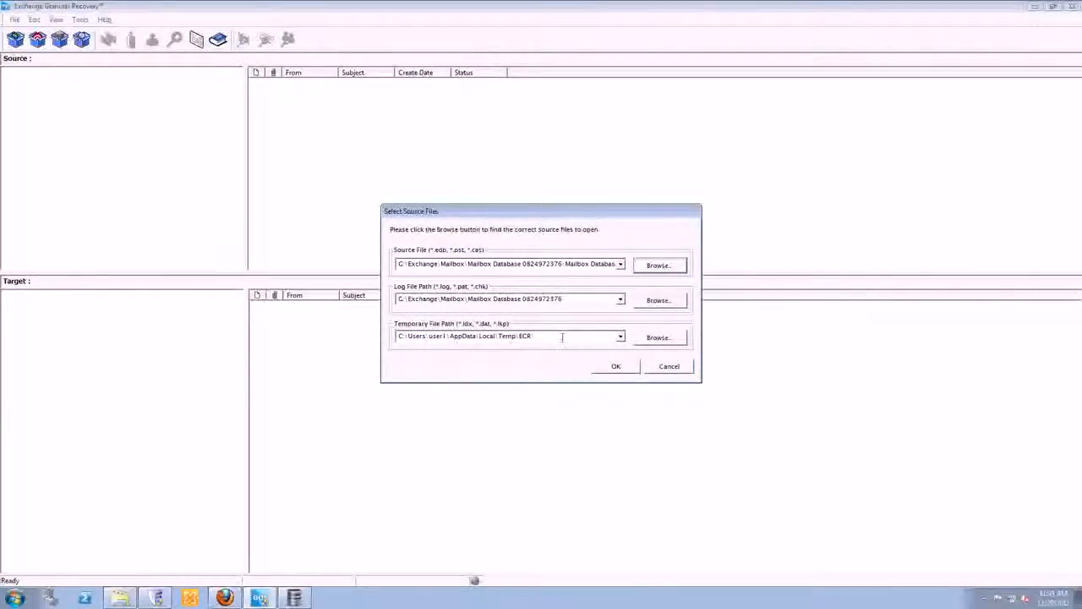
left_click(616, 365)
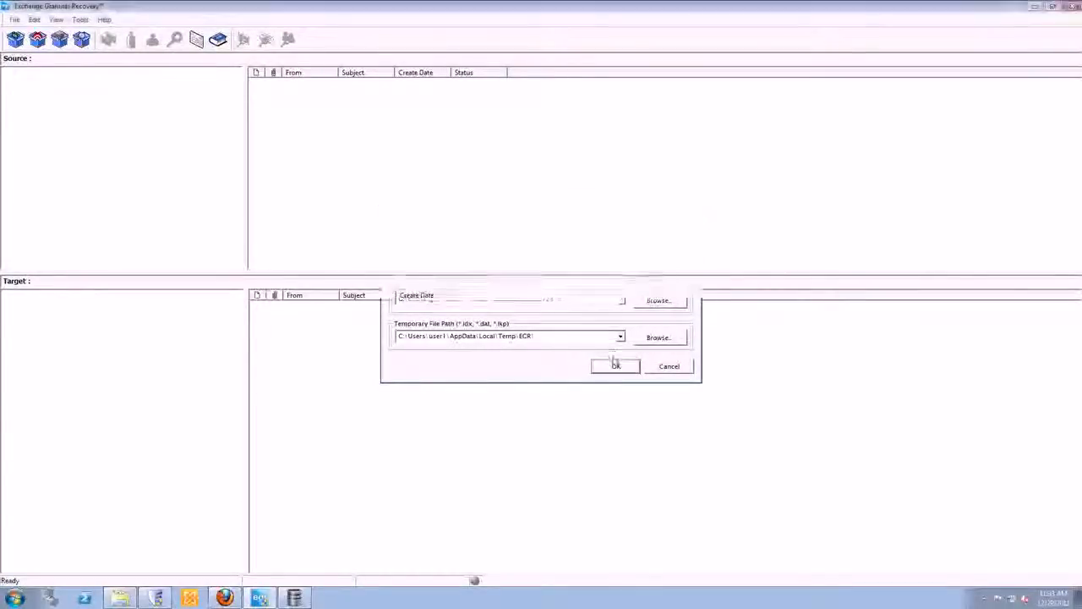
left_click(615, 365)
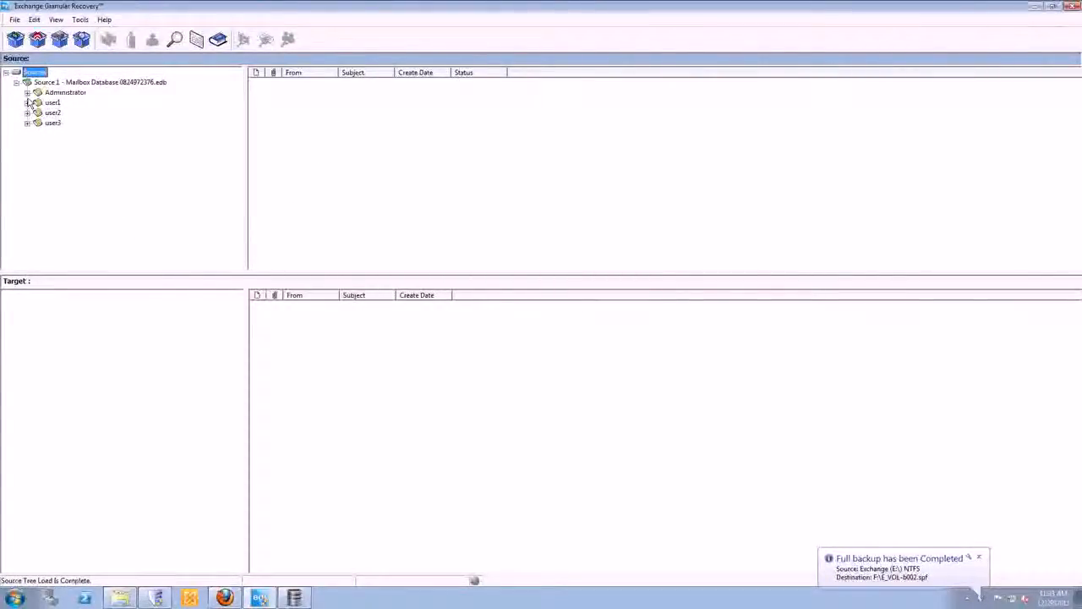
Read a user1 Inbox message about Nortel and close it again
left_click(52, 103)
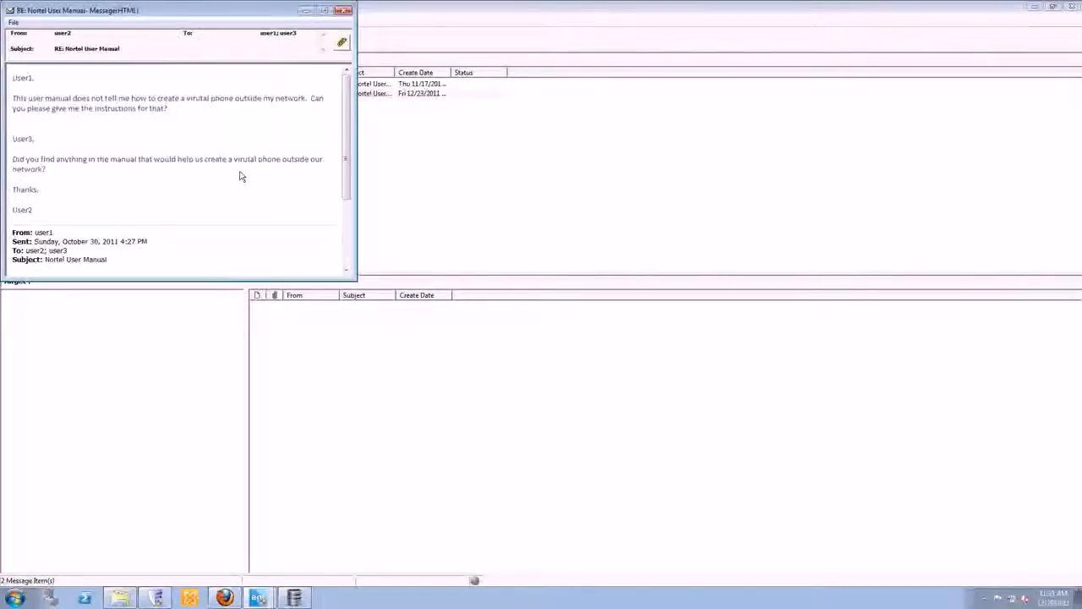
left_click(341, 43)
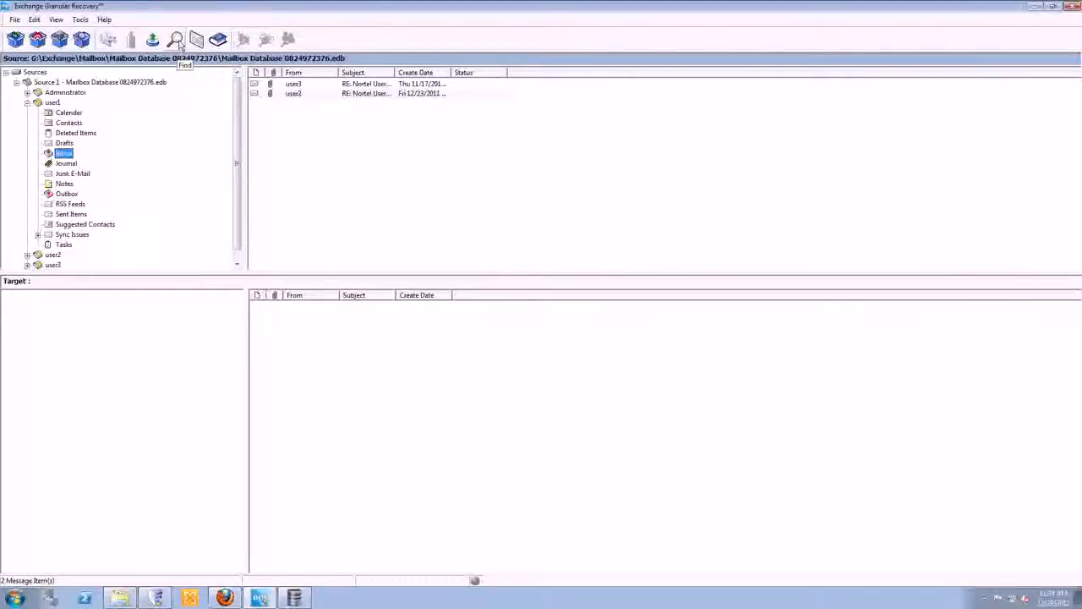
mouse_move(166, 149)
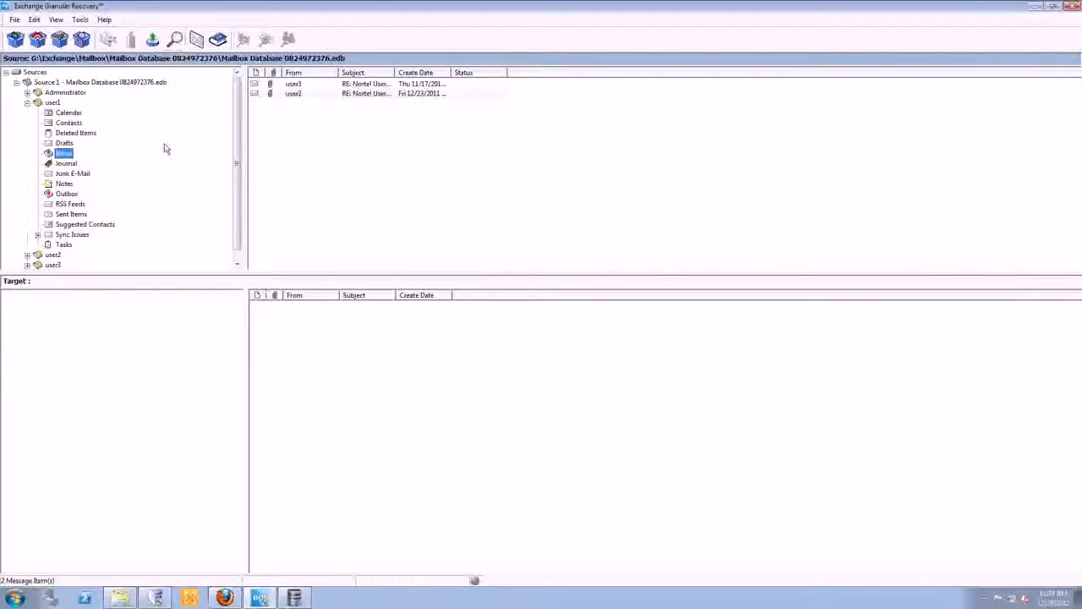
Export the selected message to a live Exchange server, bringing up the connection dialog
right_click(367, 93)
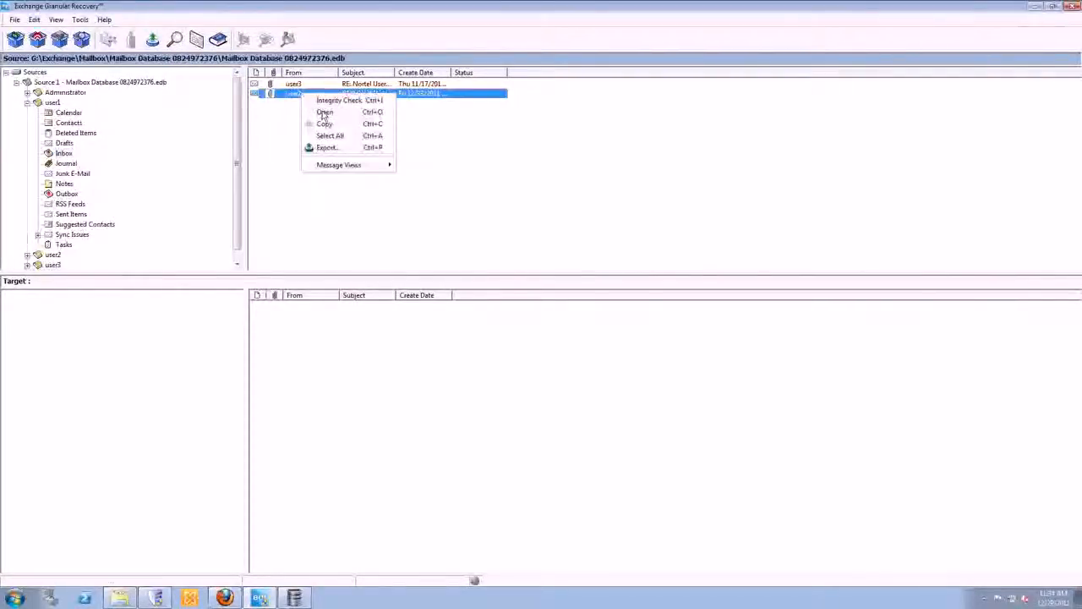
left_click(328, 148)
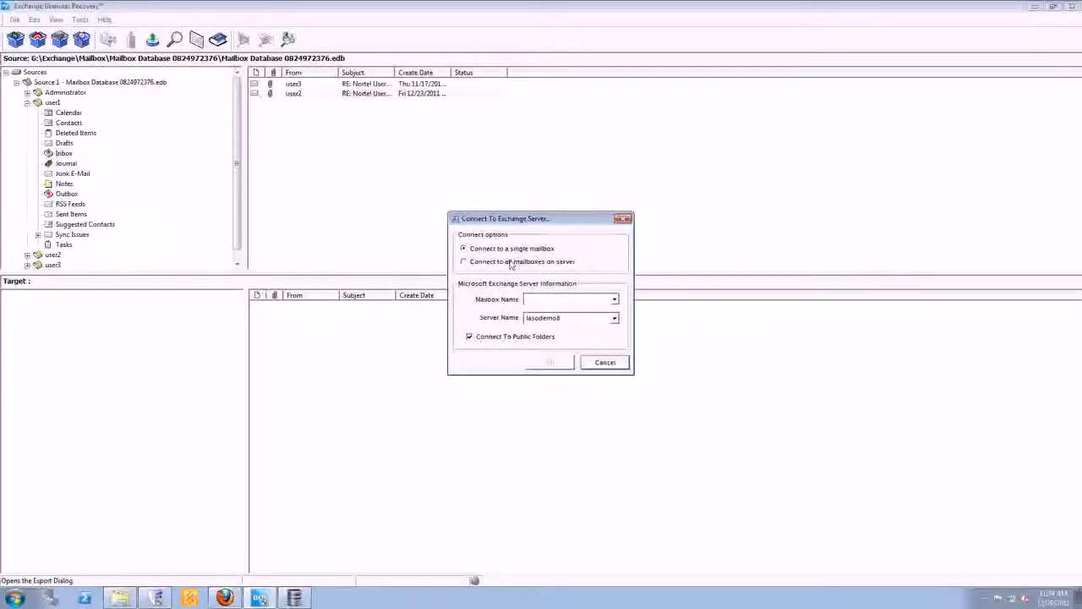
Connect to all mailboxes on the live Exchange server as the restore target
left_click(463, 260)
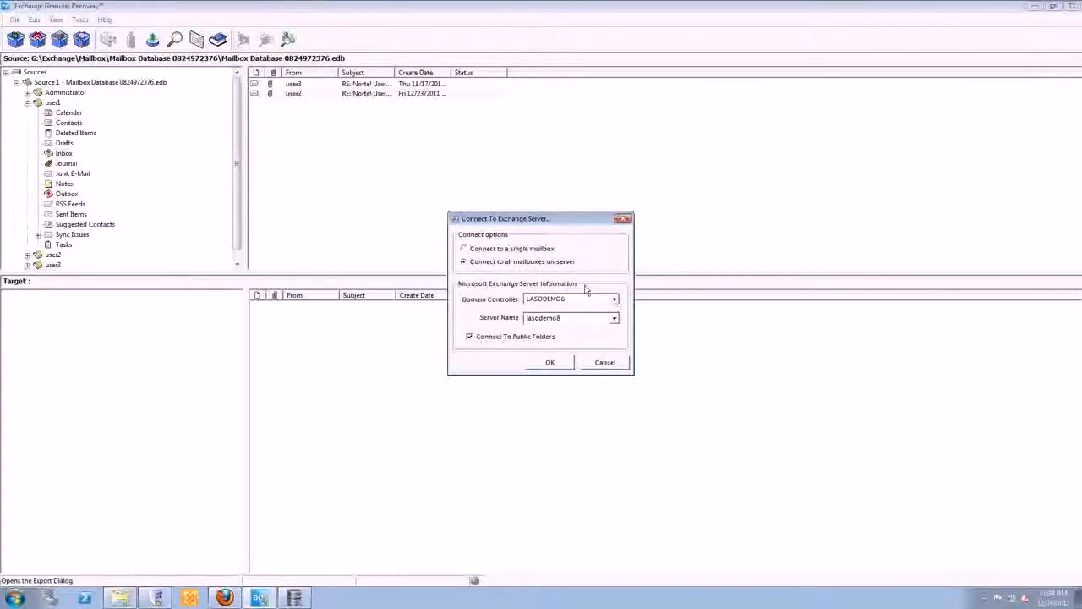
left_click(550, 362)
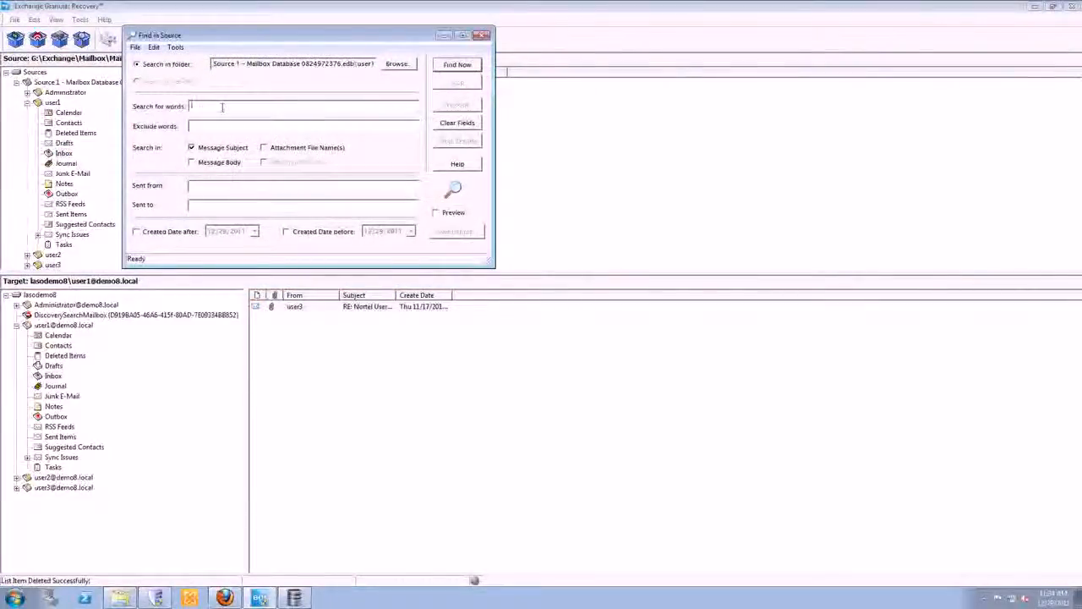
Search the source mailbox for 'nortel', finding two matching user1 messages
type("nortel")
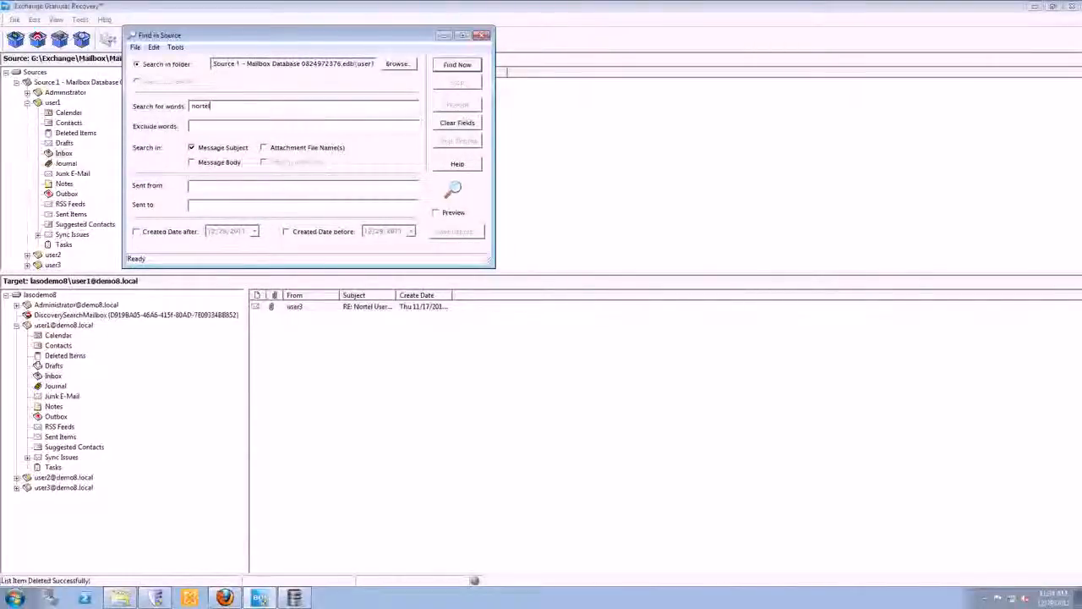
left_click(457, 64)
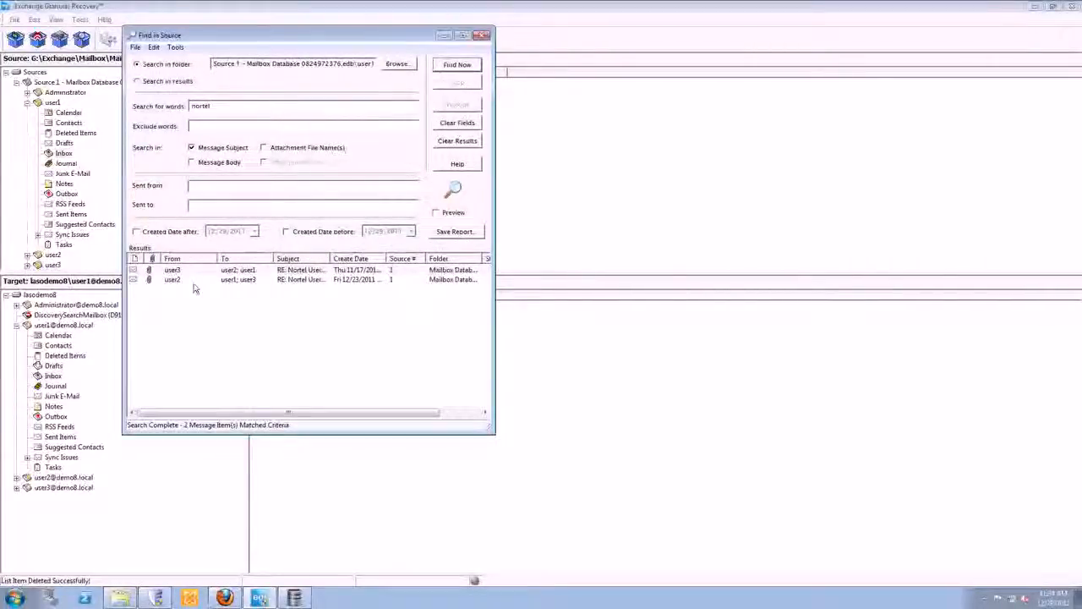